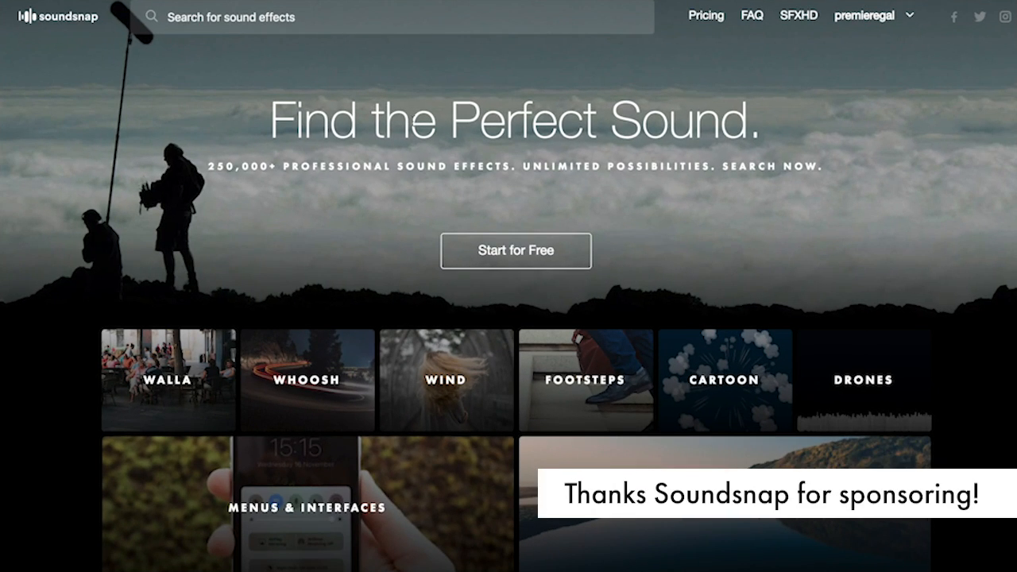
# - Search Soundsnap for 'waterfall' and scroll through the matching results
pyautogui.click(389, 16)
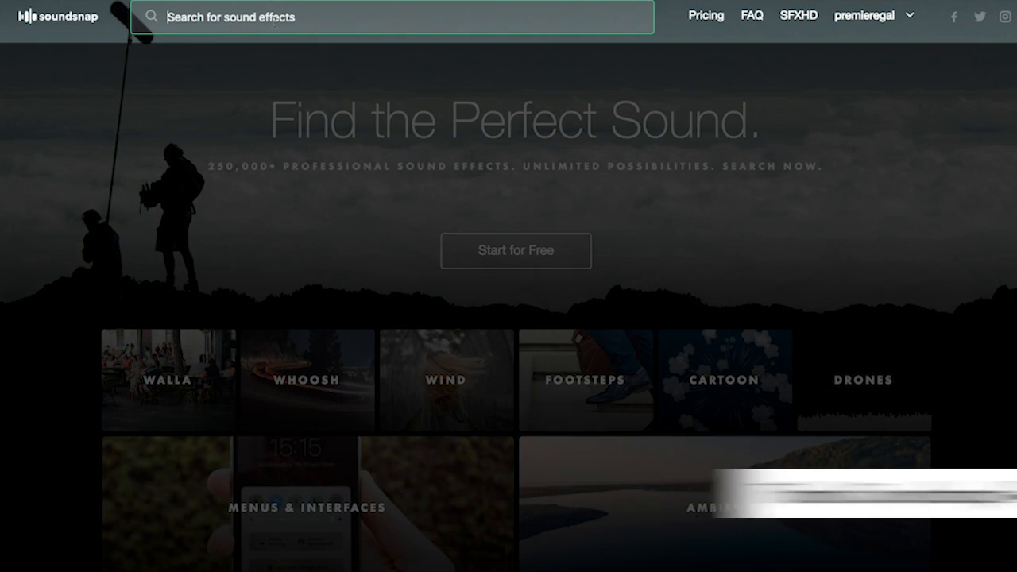
pyautogui.write('waterfall')
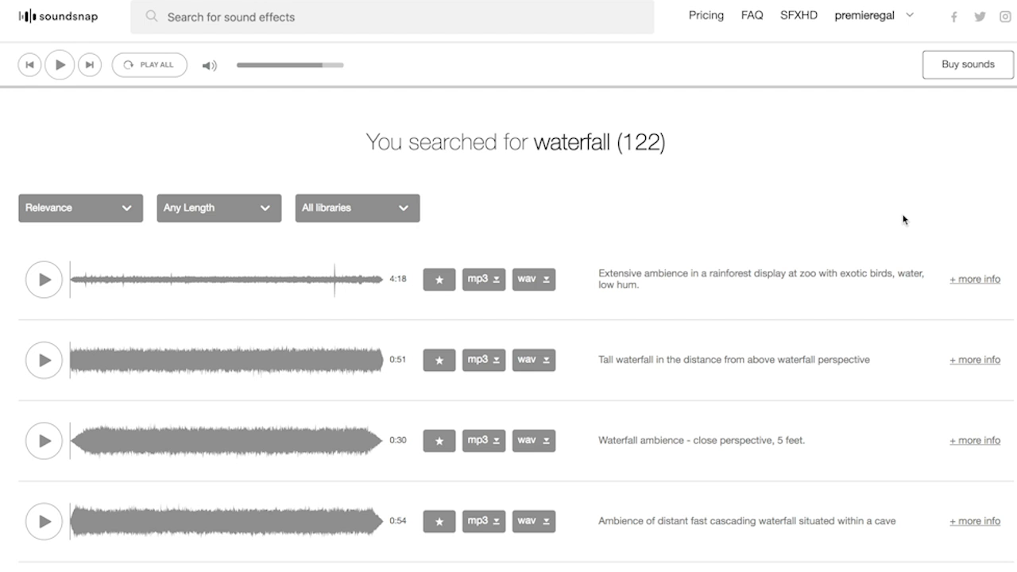
pyautogui.scroll(-3)
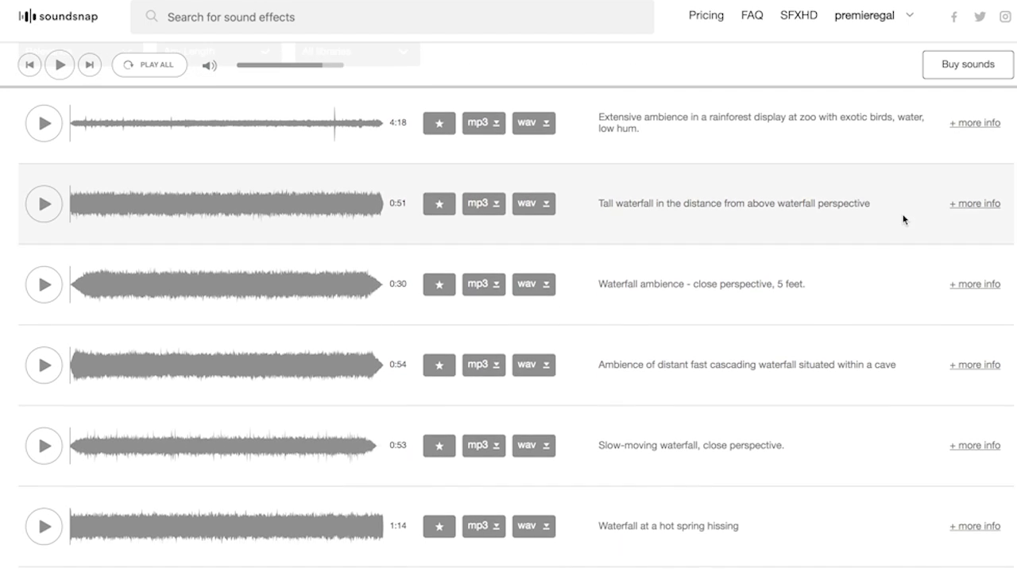
pyautogui.scroll(-3)
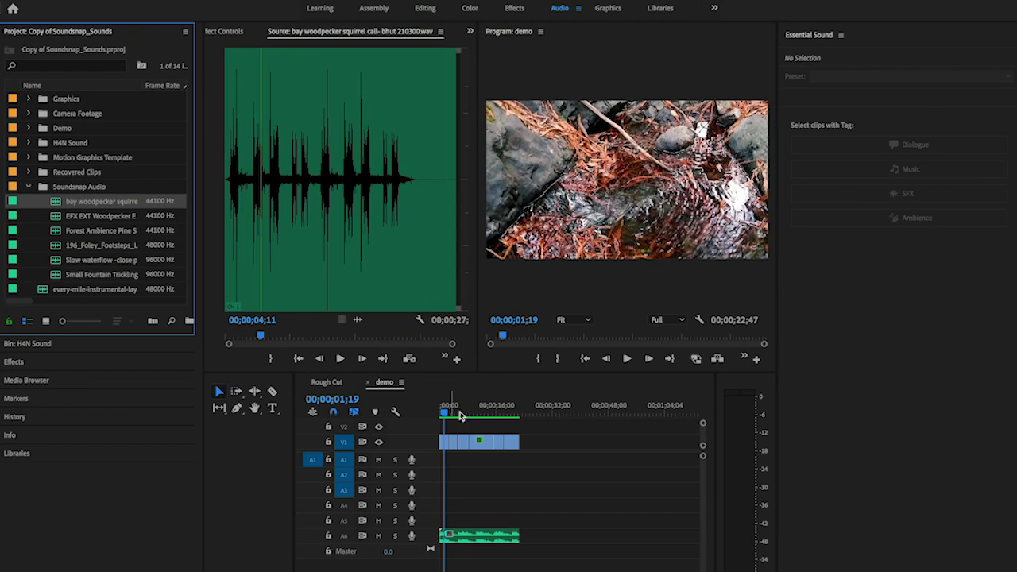
pyautogui.moveTo(449, 431)
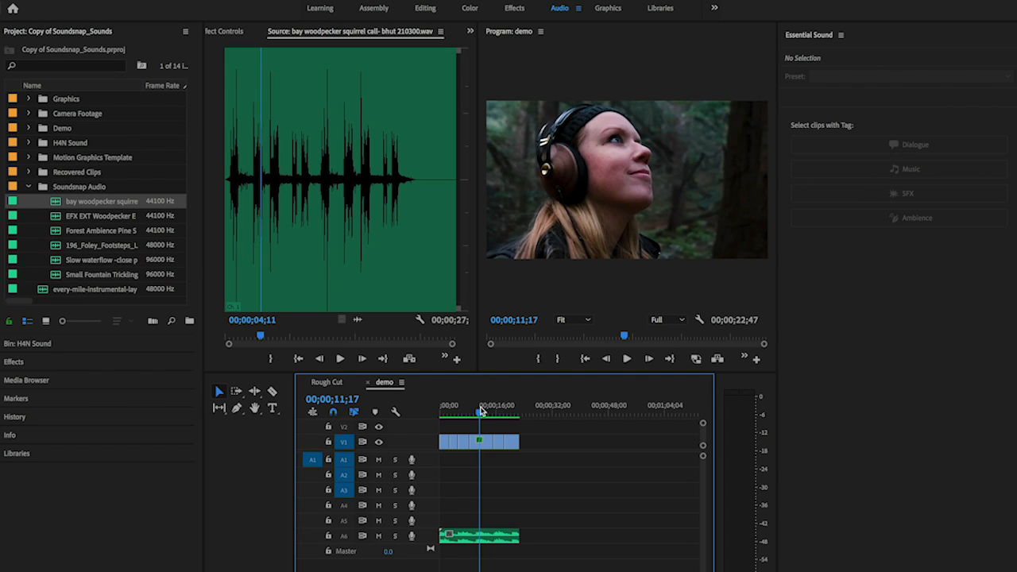
pyautogui.moveTo(461, 533)
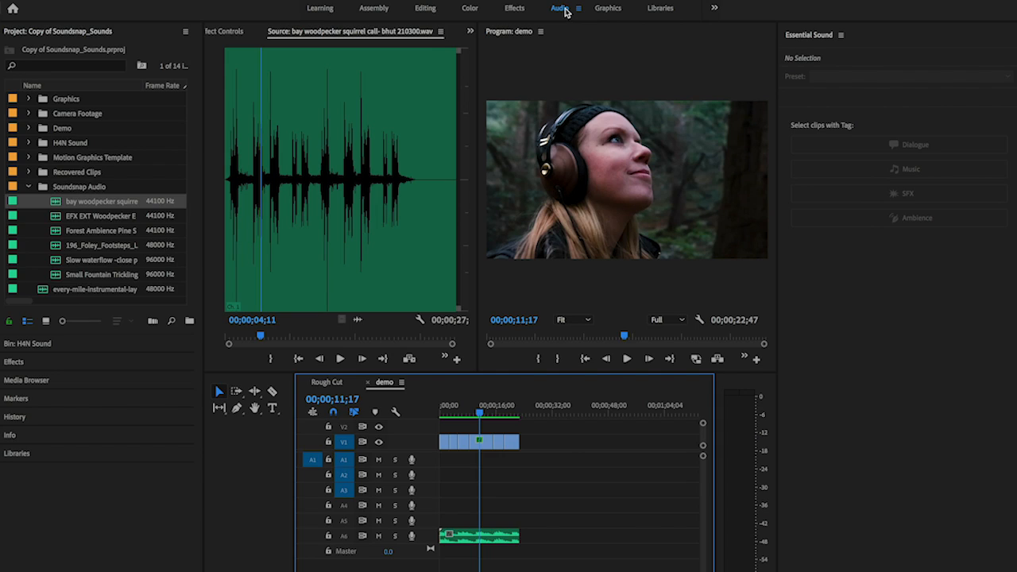
pyautogui.moveTo(813, 46)
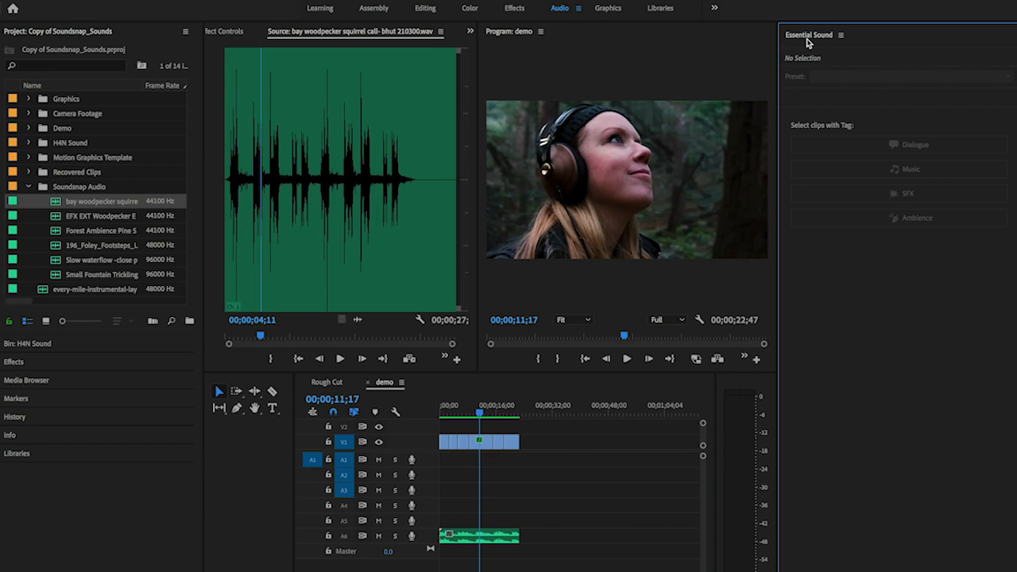
pyautogui.click(289, 10)
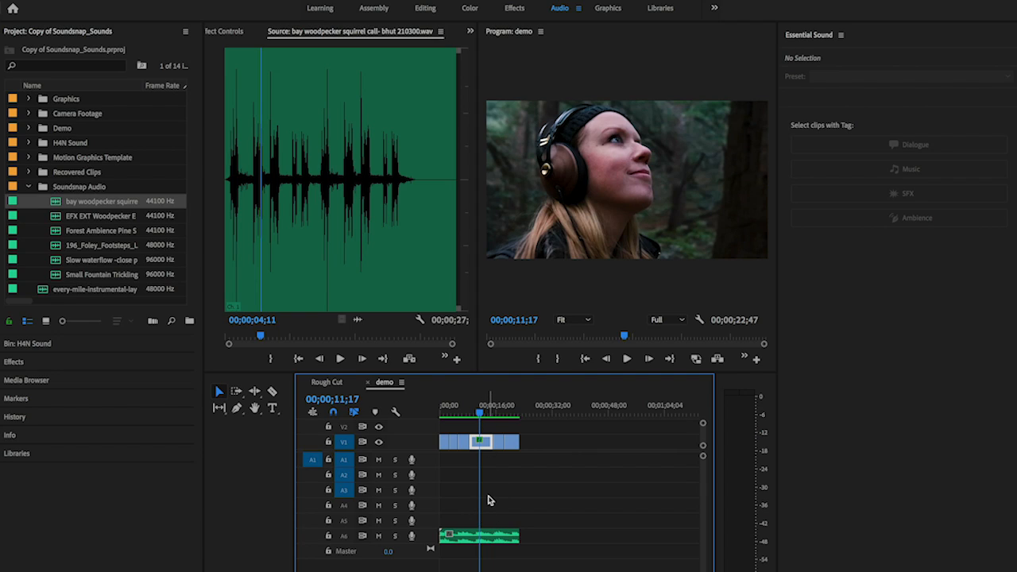
# - Tag the A6 instrumental clip as Music, auto-match its loudness, and set volume to -7 dB
pyautogui.click(479, 535)
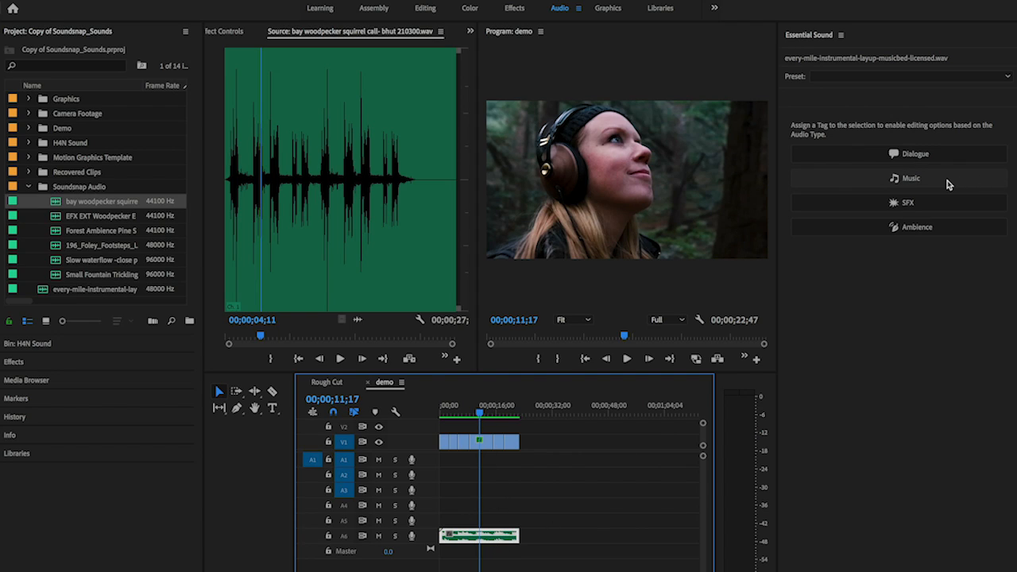
pyautogui.click(899, 178)
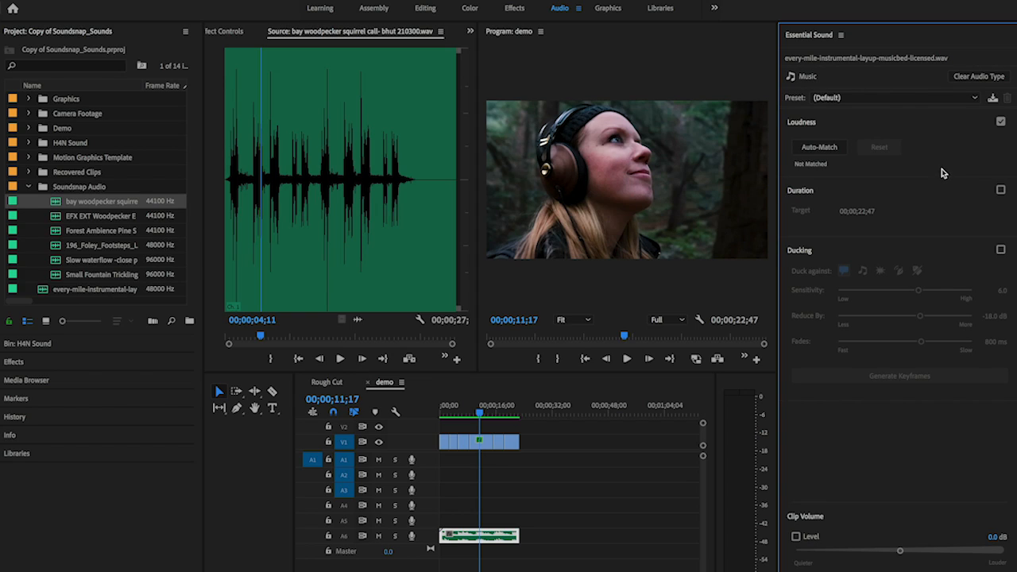
pyautogui.moveTo(941, 159)
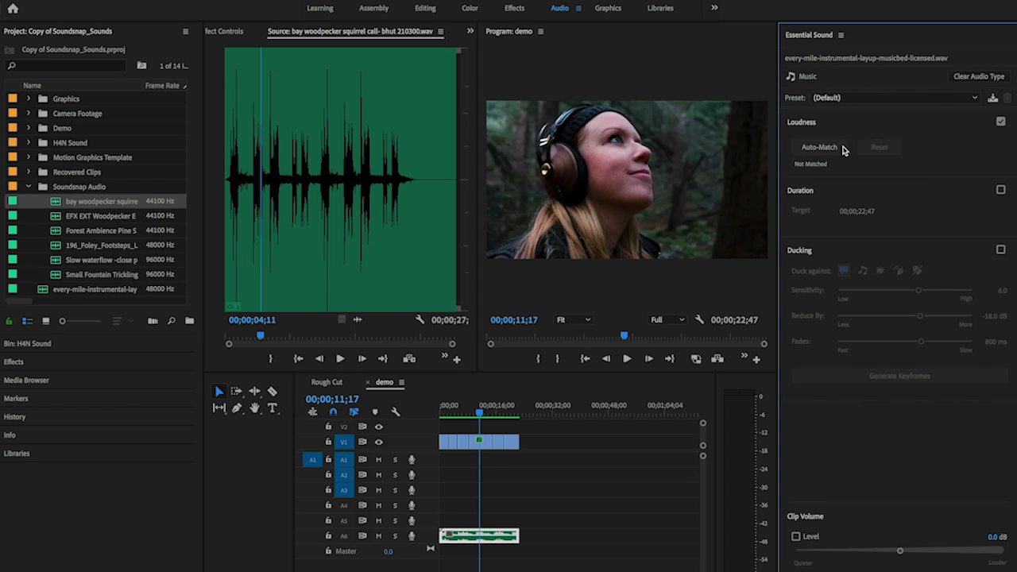
pyautogui.click(818, 147)
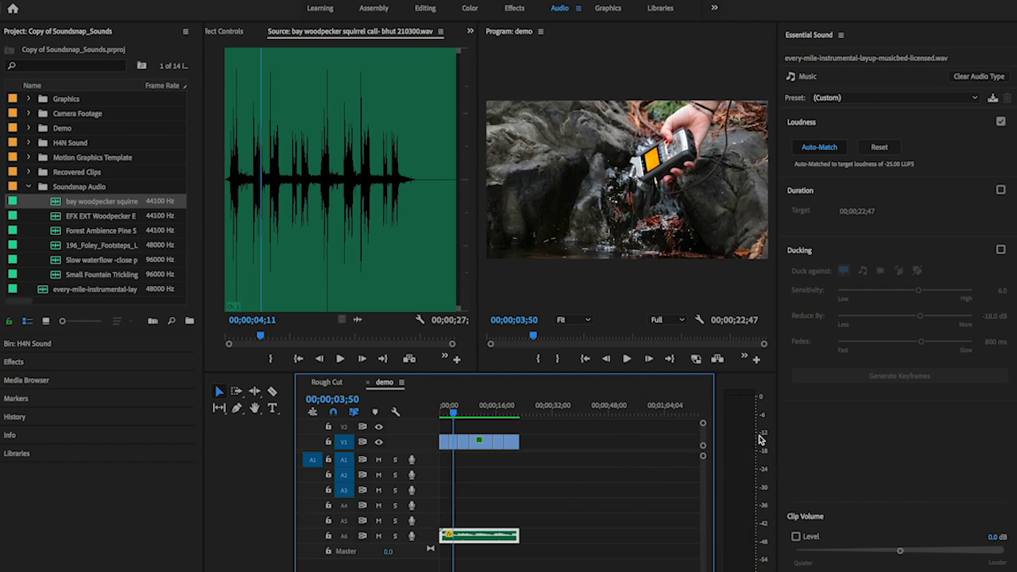
pyautogui.moveTo(765, 478)
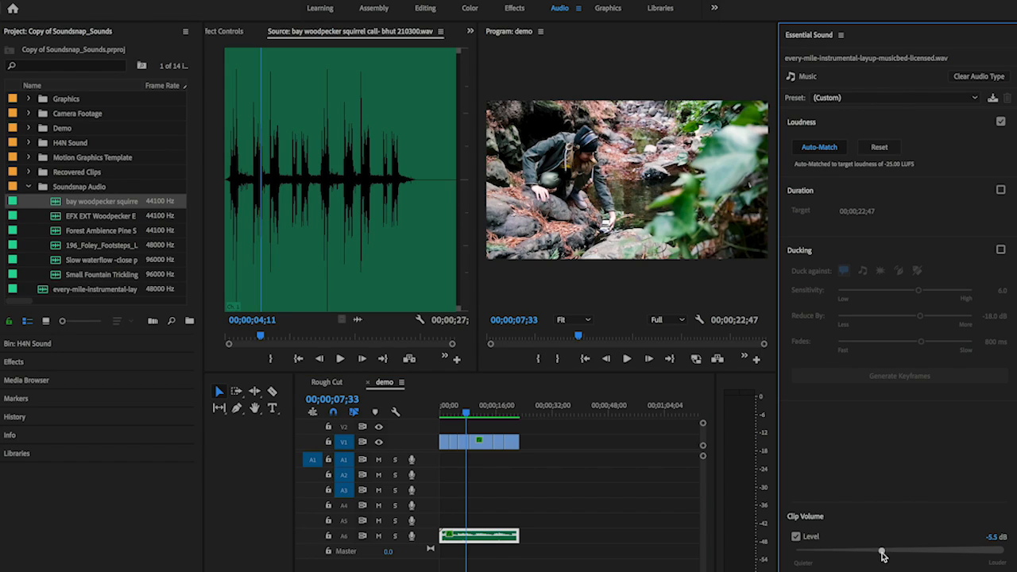
pyautogui.moveTo(883, 551); pyautogui.dragTo(878, 550)
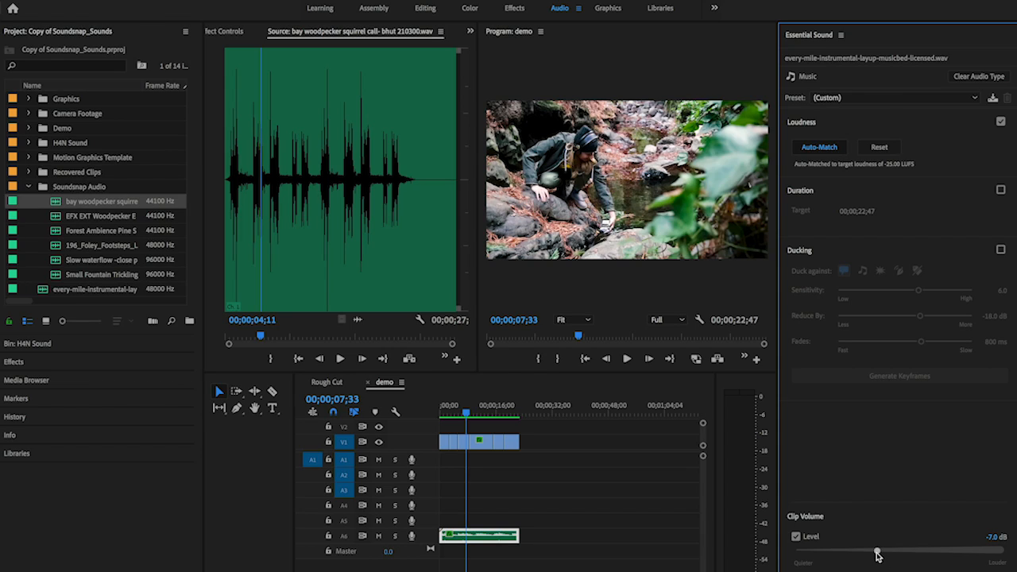
pyautogui.moveTo(731, 484)
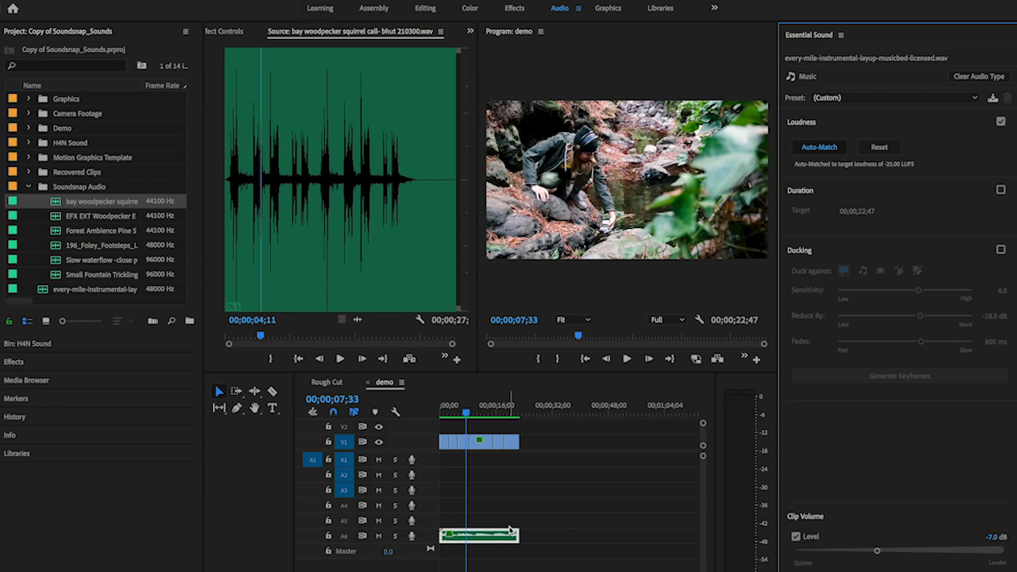
pyautogui.moveTo(493, 485)
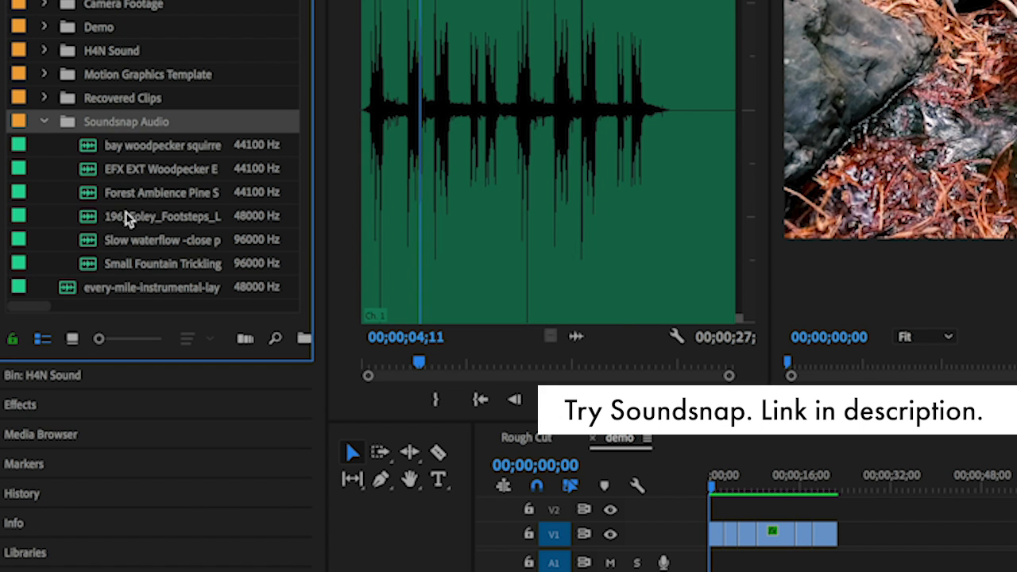
# - Load the Forest Ambience Pine sound into the Source Monitor
pyautogui.click(162, 192)
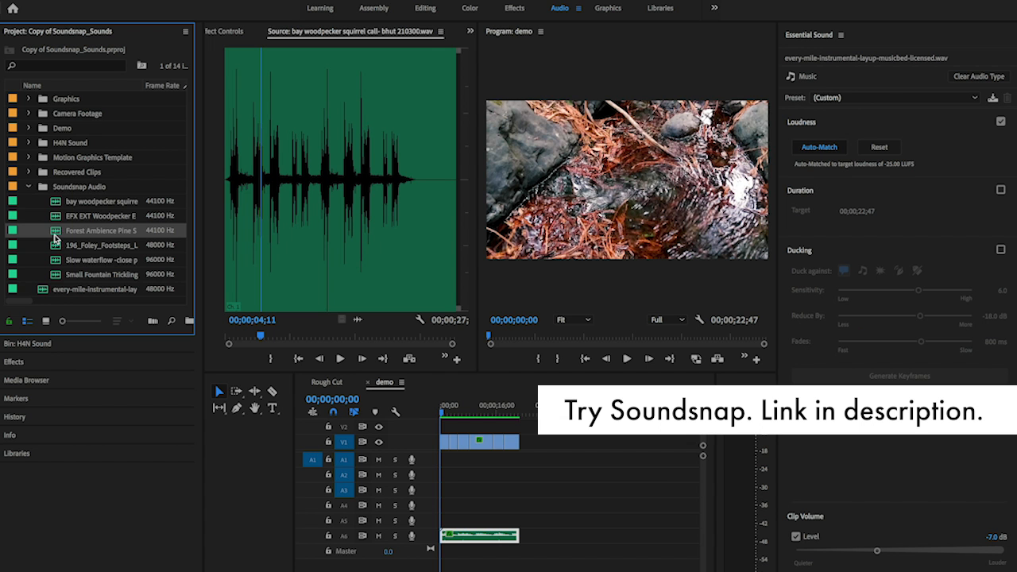
pyautogui.doubleClick(102, 231)
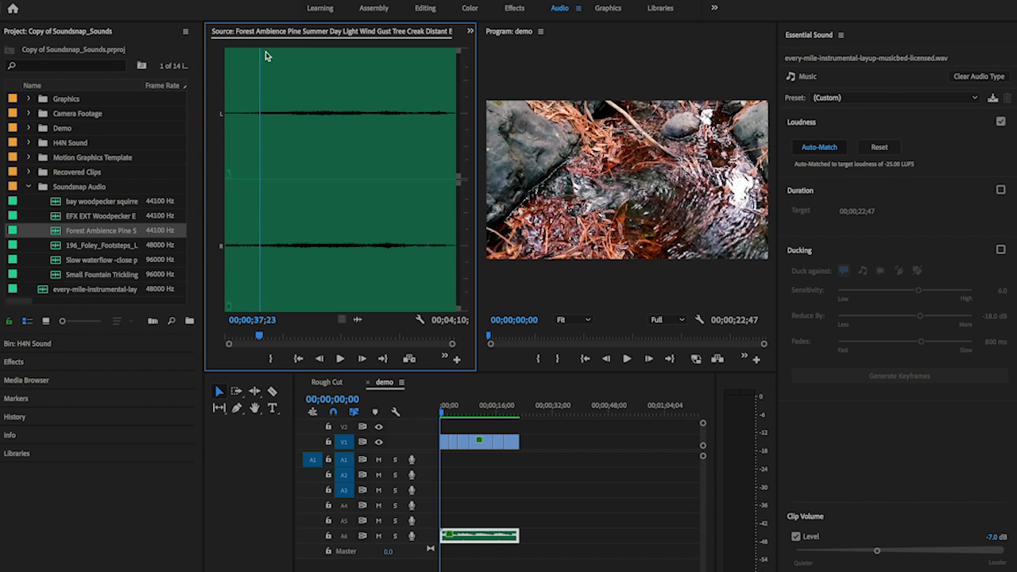
pyautogui.moveTo(290, 171)
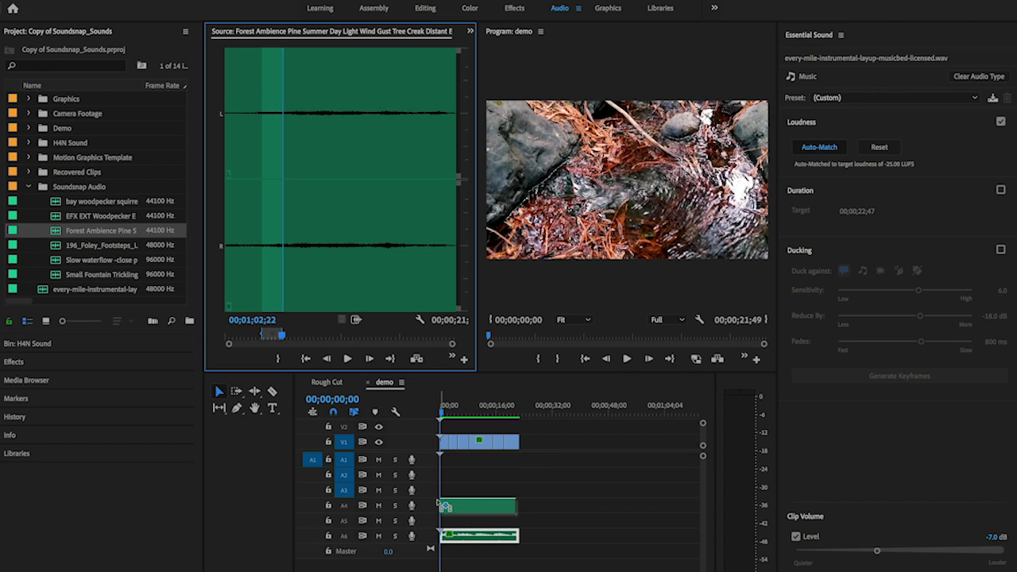
pyautogui.moveTo(438, 508)
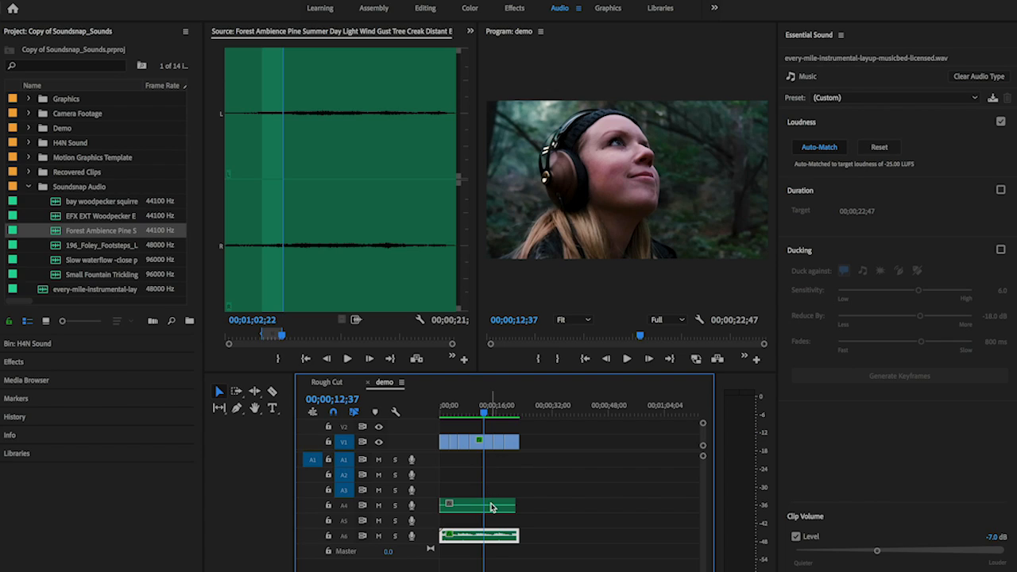
# - Tag the forest ambience clip as Ambience and auto-match it to -30 LUFS
pyautogui.click(477, 506)
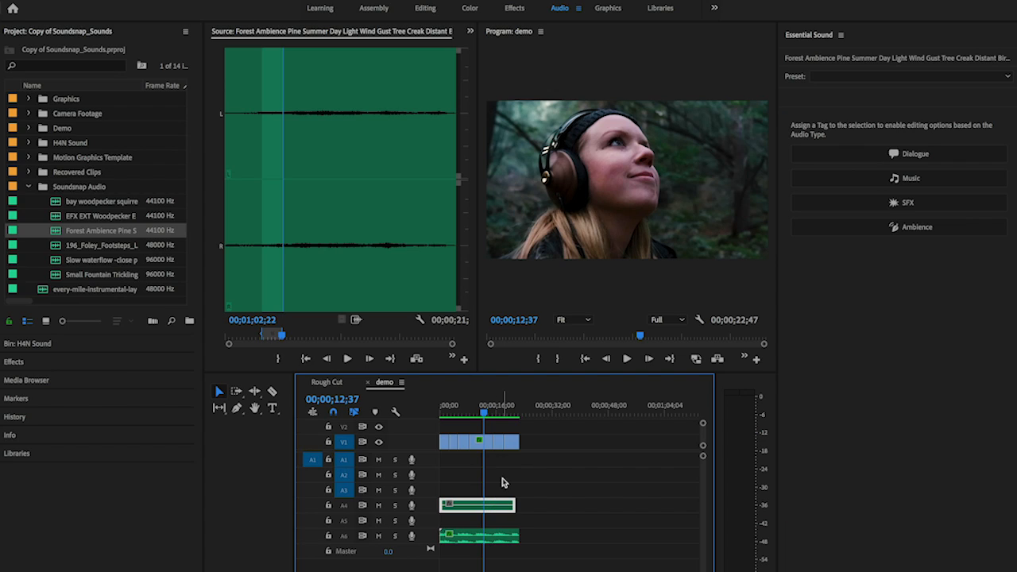
pyautogui.moveTo(920, 241)
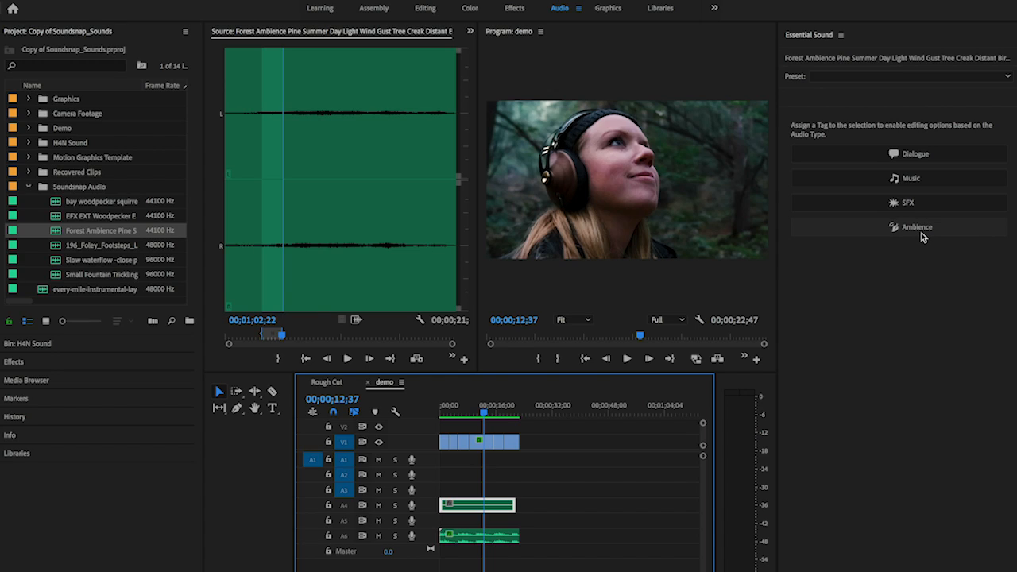
pyautogui.click(916, 227)
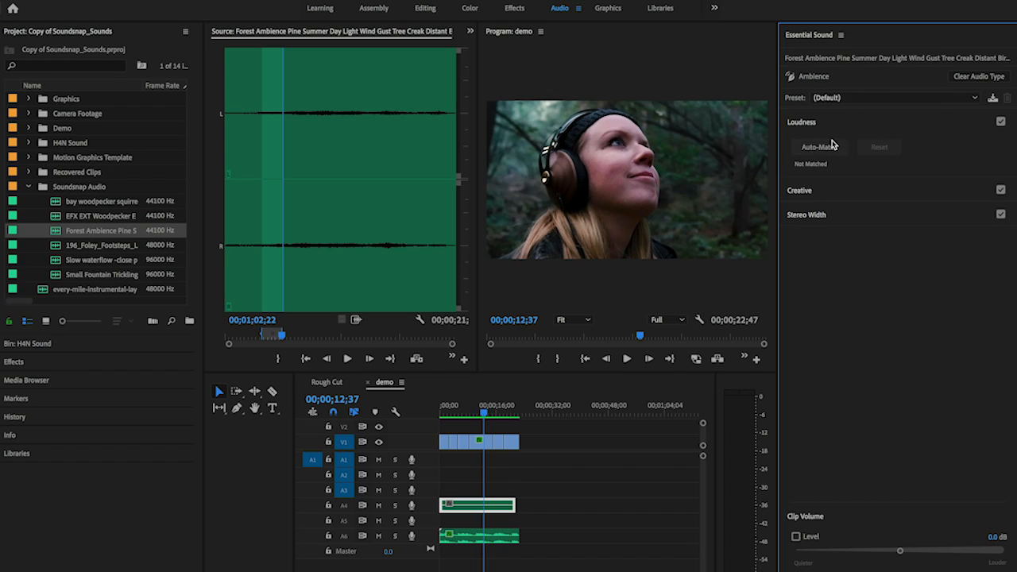
pyautogui.click(894, 97)
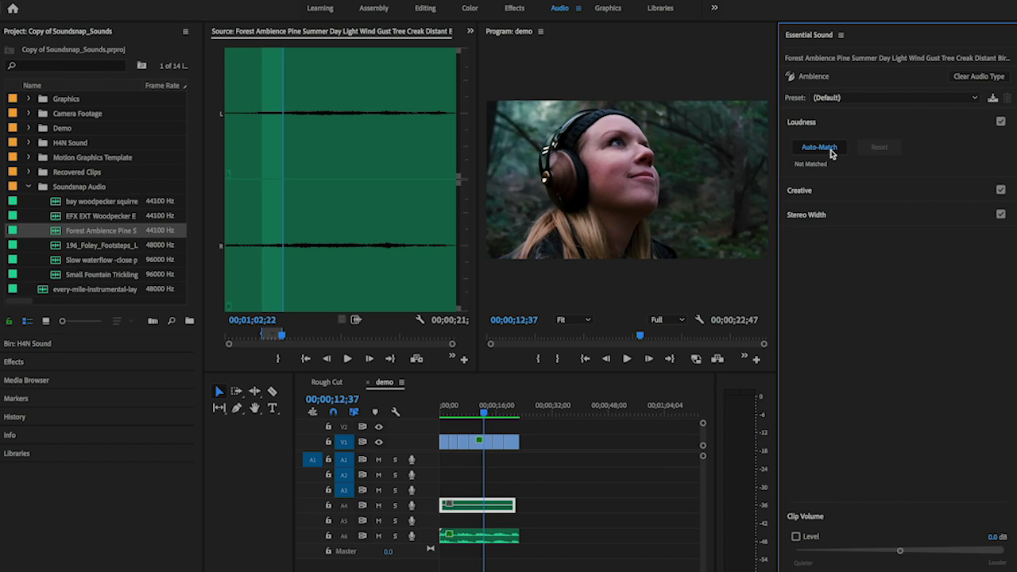
pyautogui.click(818, 147)
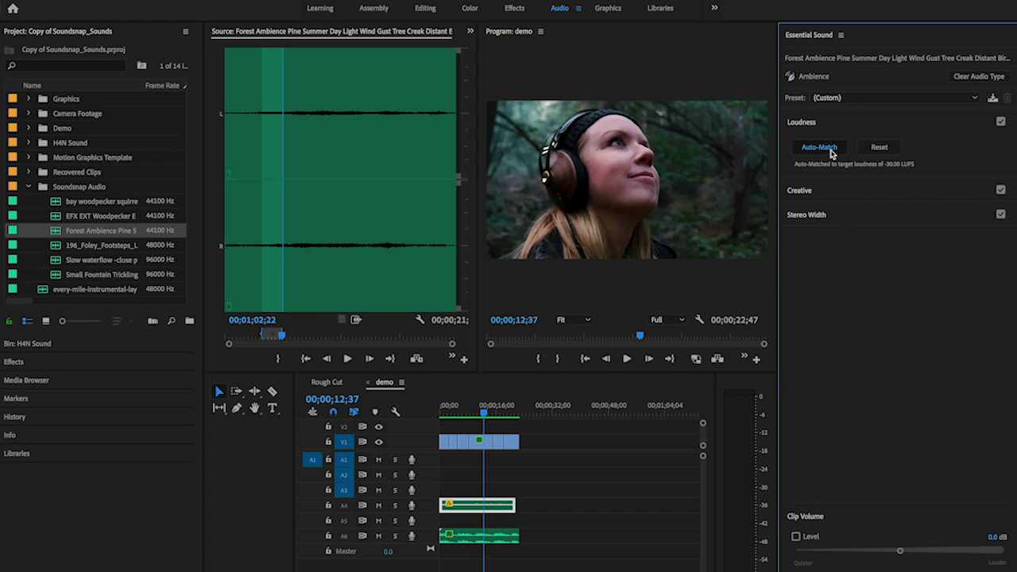
pyautogui.moveTo(919, 173)
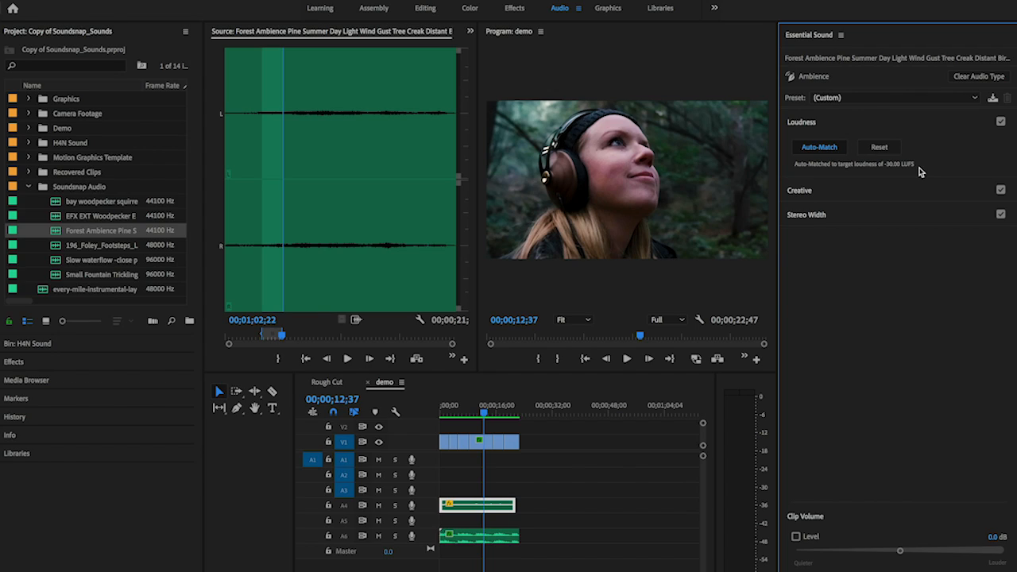
pyautogui.moveTo(820, 217)
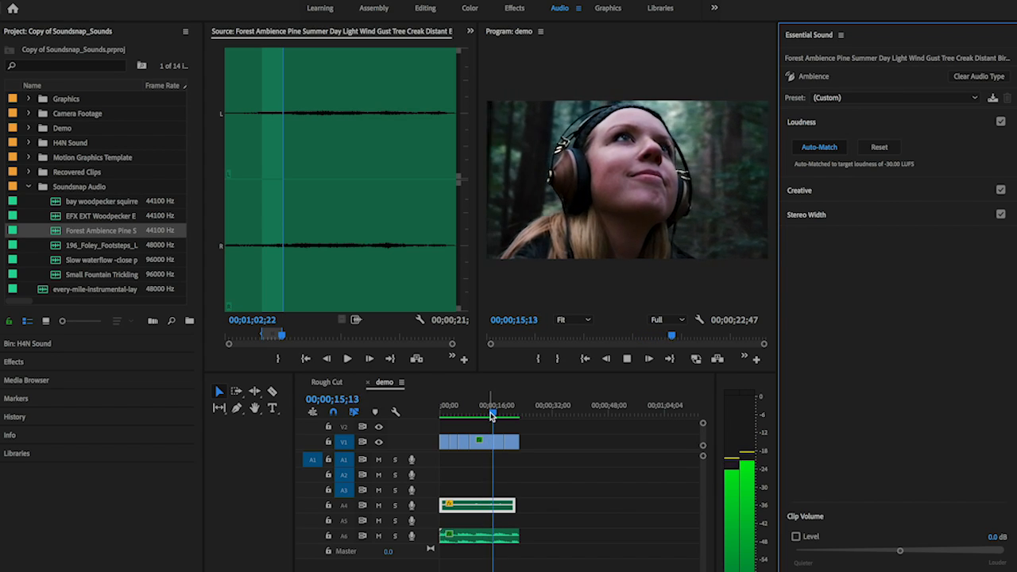
# - Enable Clip Volume Level and lower the ambience clip to -9.9 dB
pyautogui.click(647, 358)
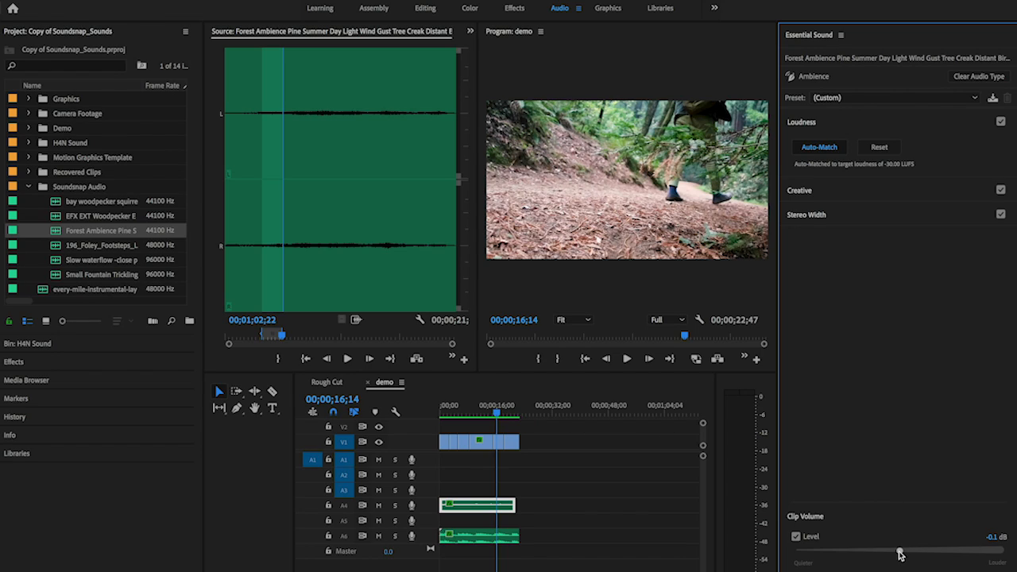
pyautogui.moveTo(898, 551); pyautogui.dragTo(867, 554)
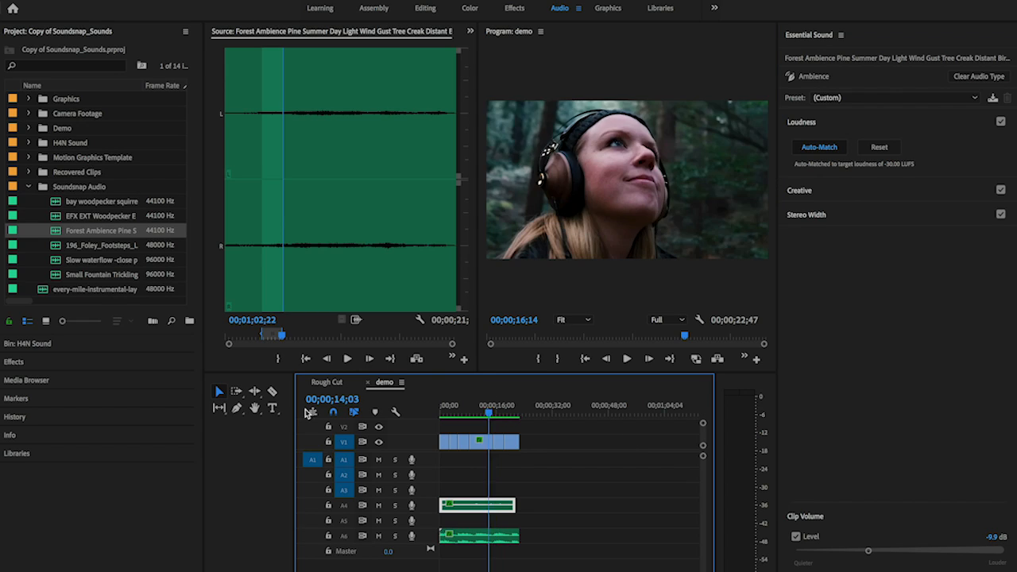
pyautogui.click(626, 359)
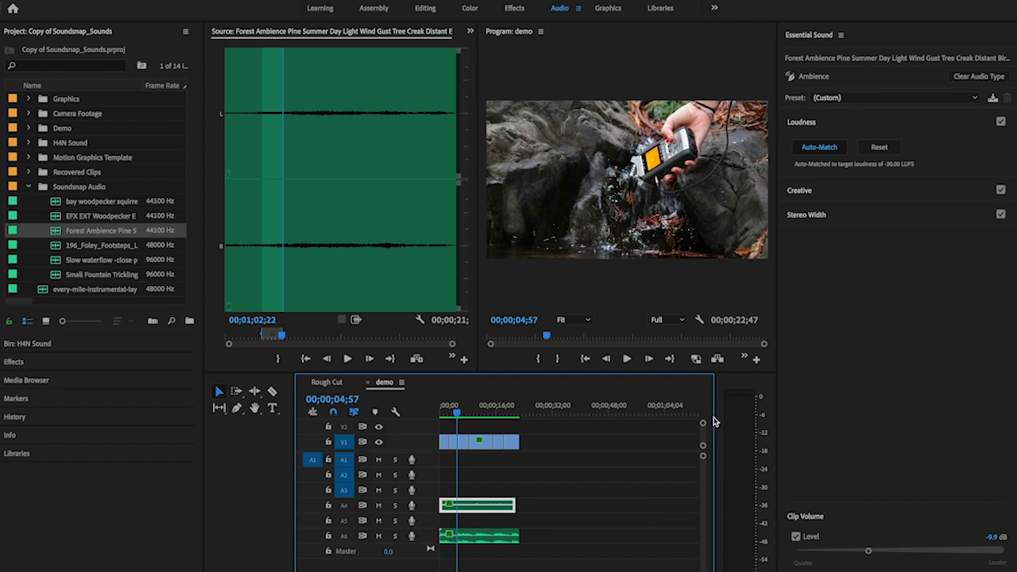
pyautogui.moveTo(483, 397)
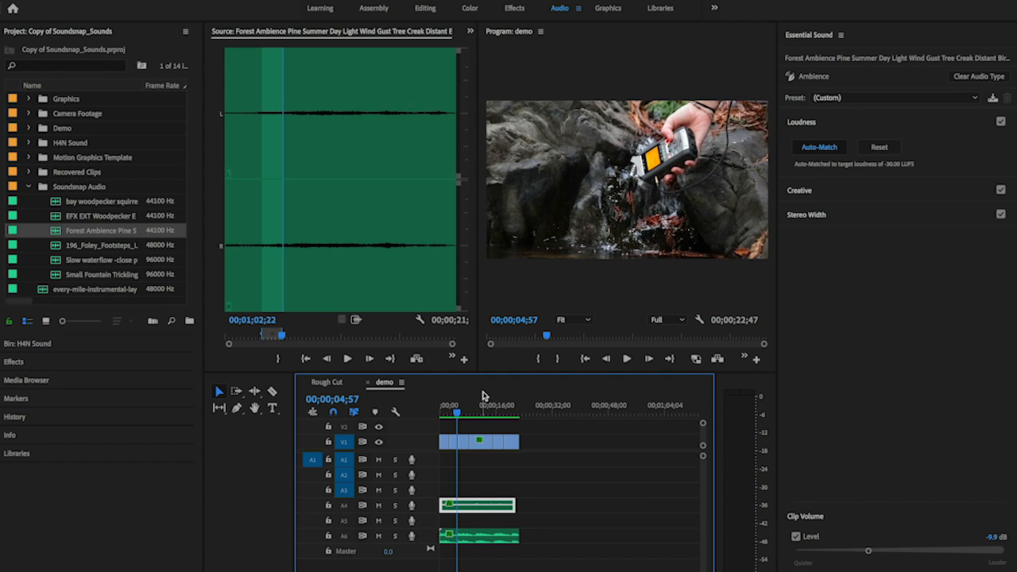
# - Open STE-003.wav from the H4N Sound bin, preview it, and place it at the start of A1
pyautogui.click(441, 414)
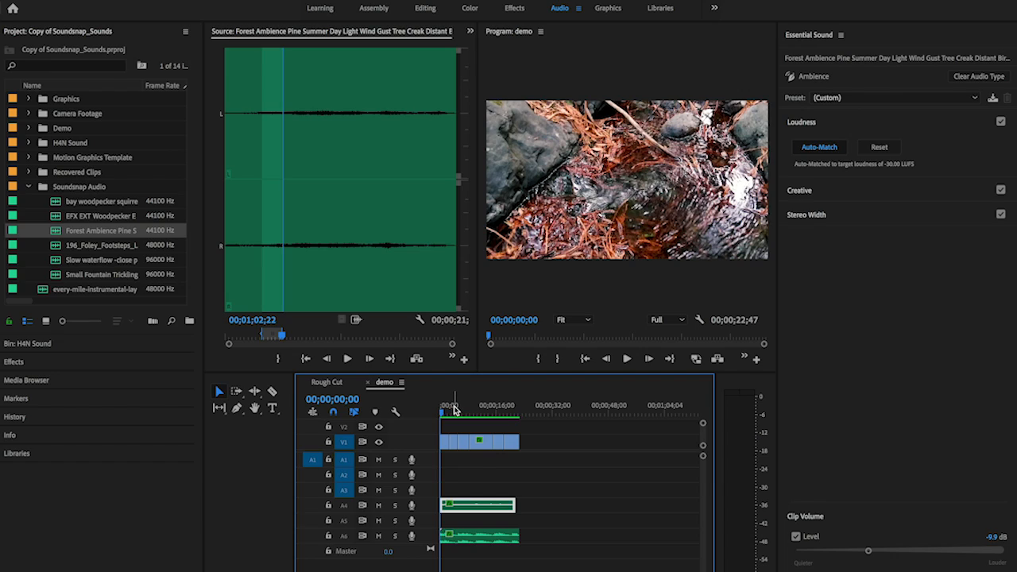
pyautogui.moveTo(449, 410)
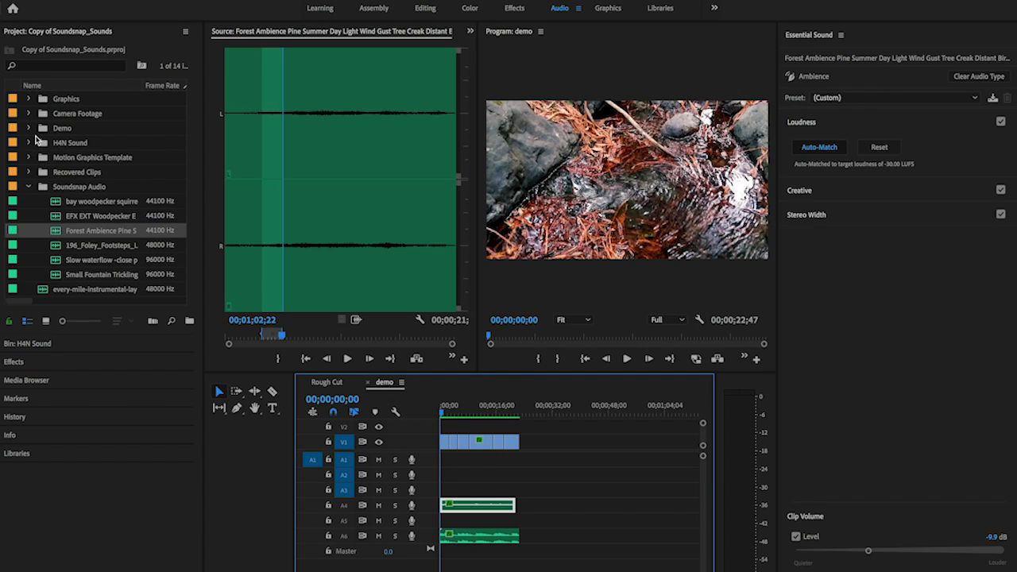
pyautogui.click(29, 142)
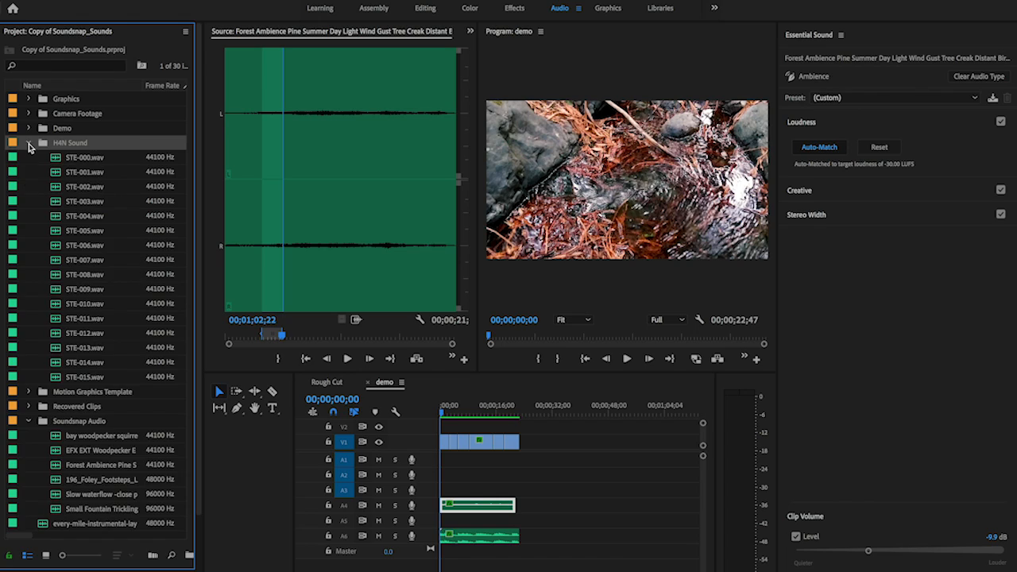
pyautogui.moveTo(57, 201)
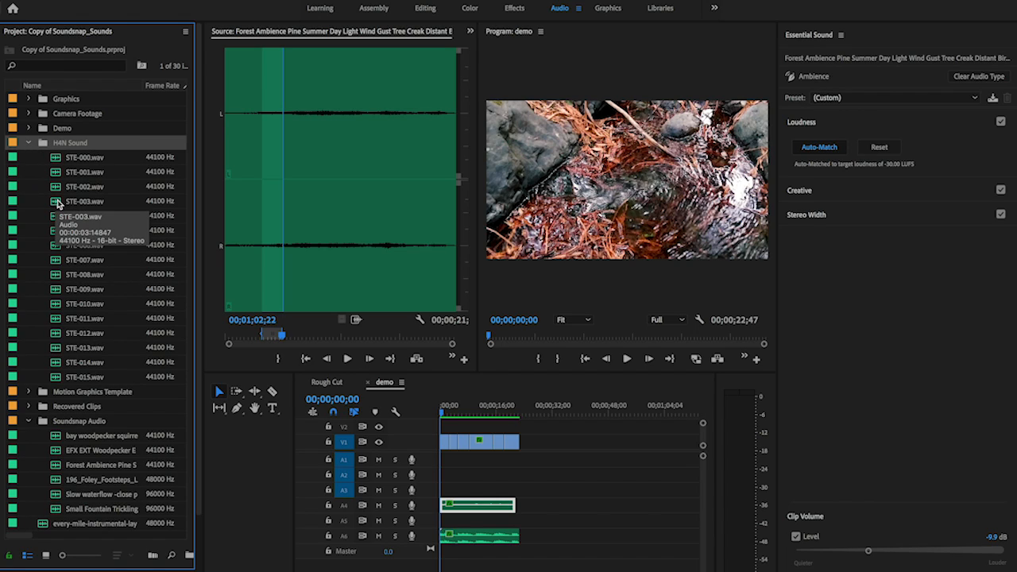
pyautogui.click(85, 201)
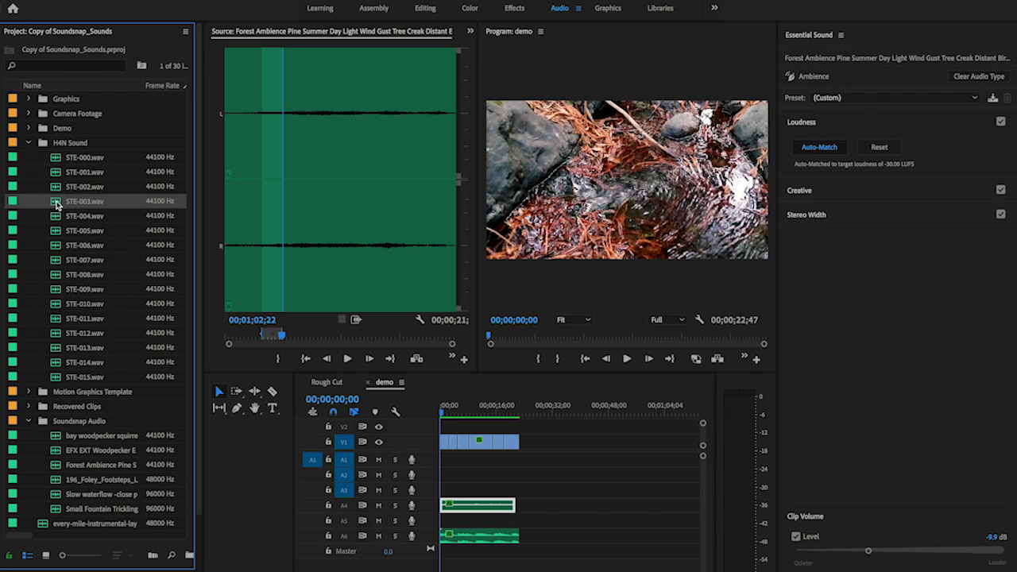
pyautogui.doubleClick(85, 200)
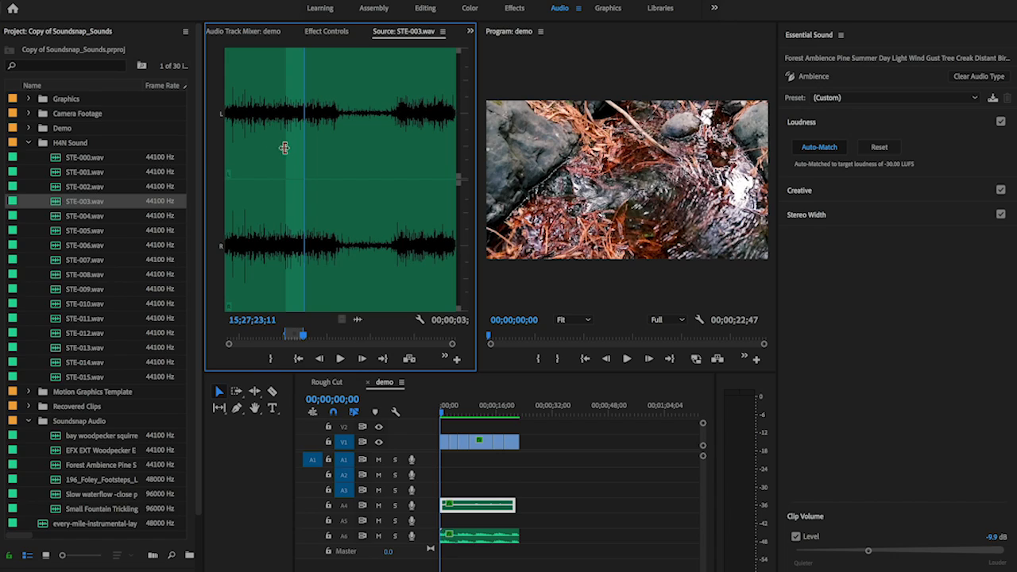
pyautogui.click(340, 359)
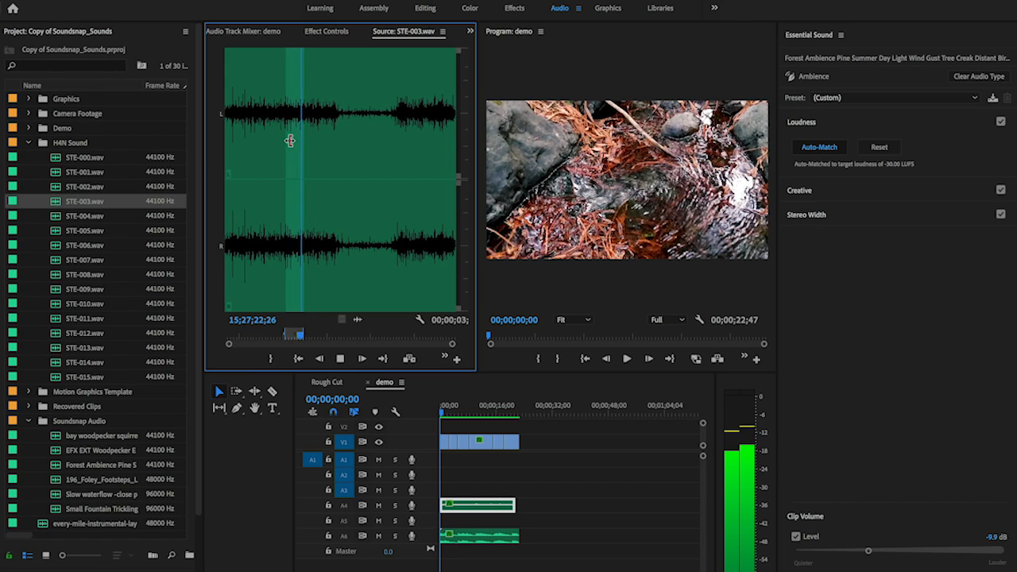
pyautogui.click(404, 127)
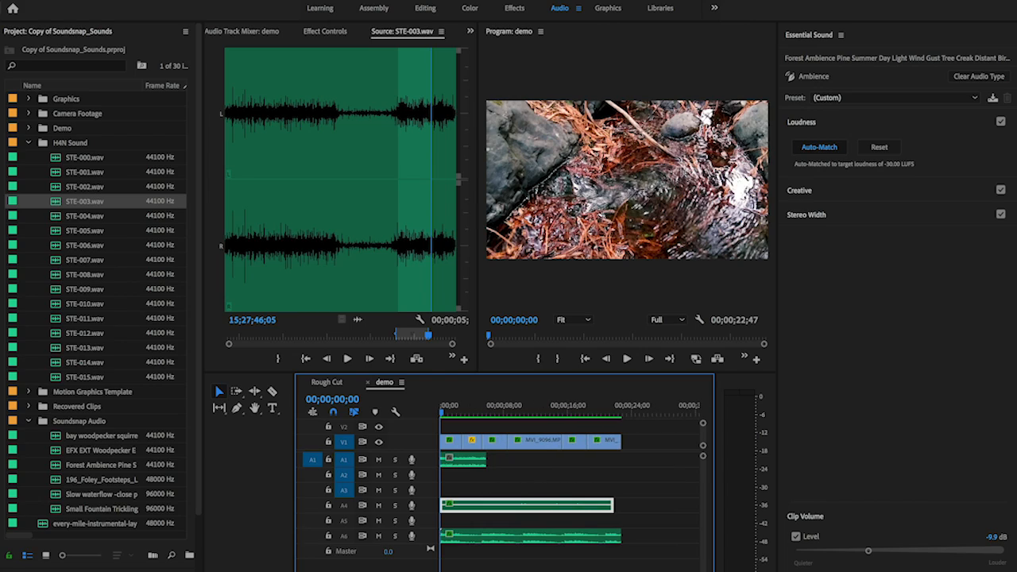
pyautogui.moveTo(422, 442)
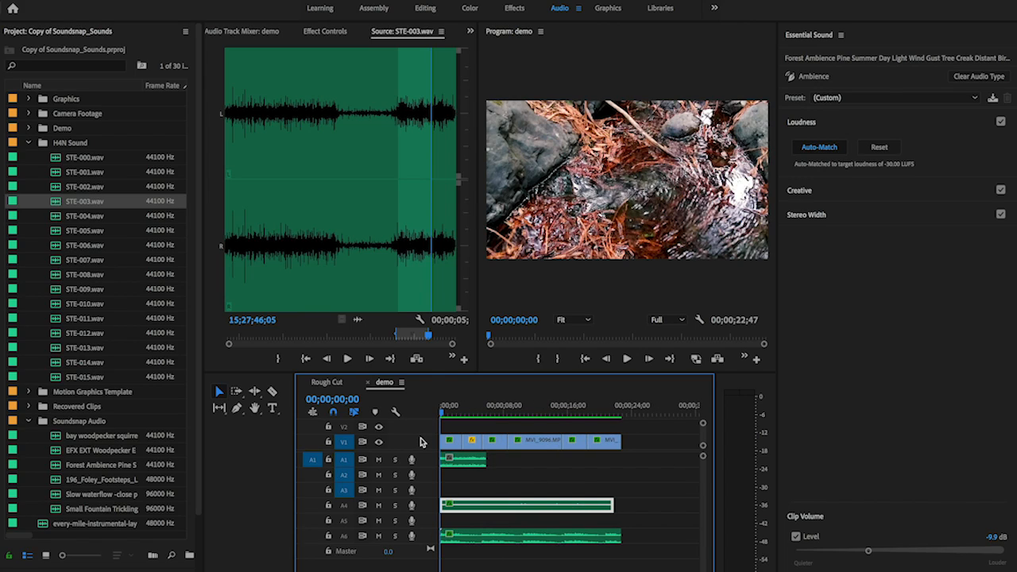
pyautogui.moveTo(424, 446)
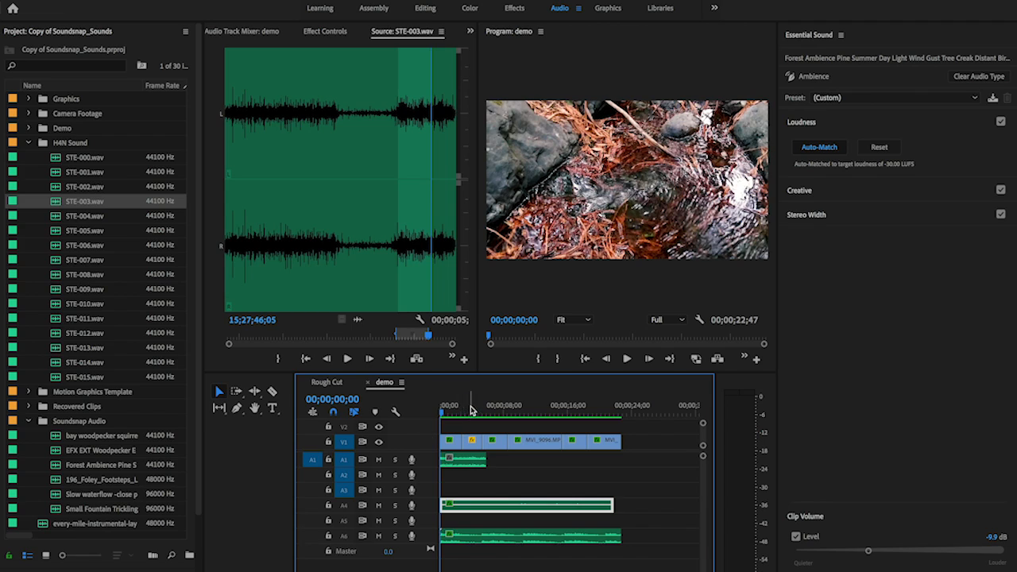
# - Extend the STE-003 clip on A1 to end around 00;00;07;12
pyautogui.click(493, 405)
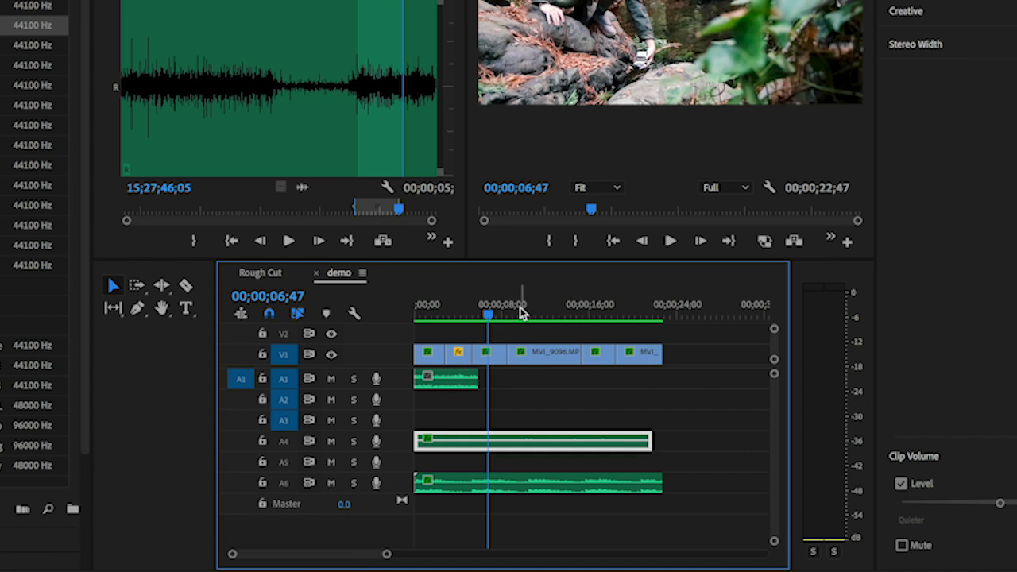
pyautogui.moveTo(465, 379); pyautogui.dragTo(477, 380)
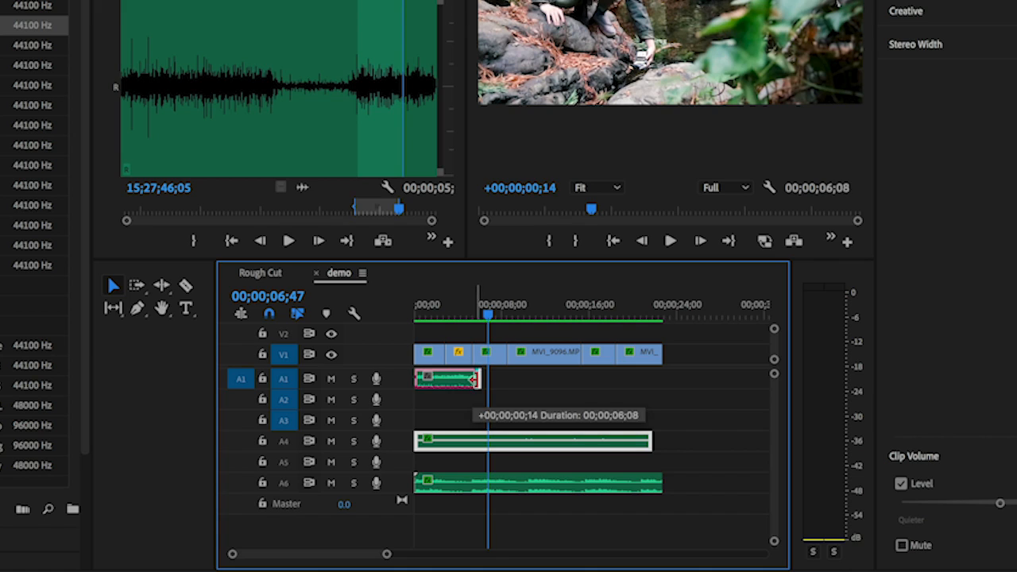
pyautogui.moveTo(476, 380); pyautogui.dragTo(501, 380)
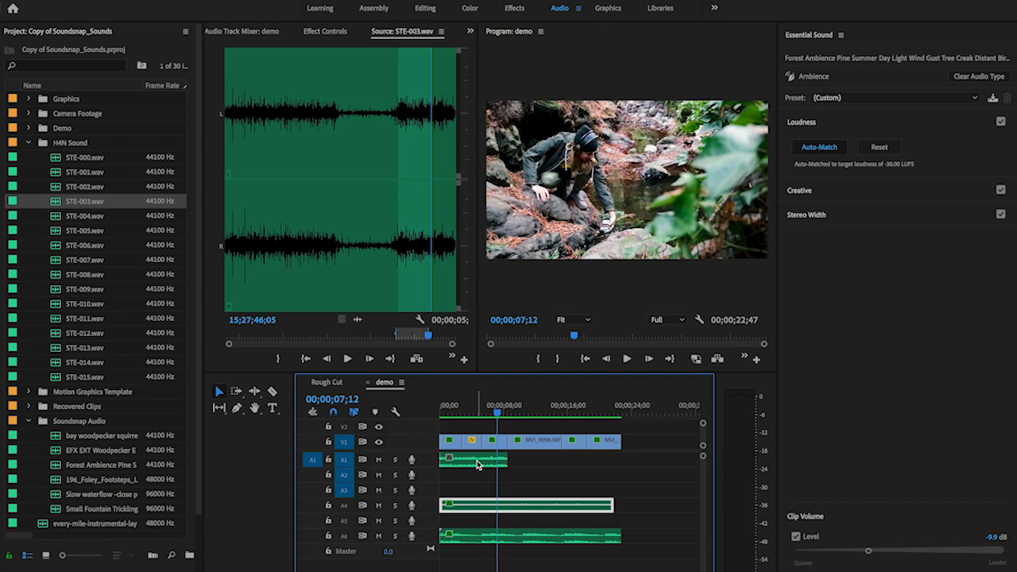
pyautogui.moveTo(476, 465)
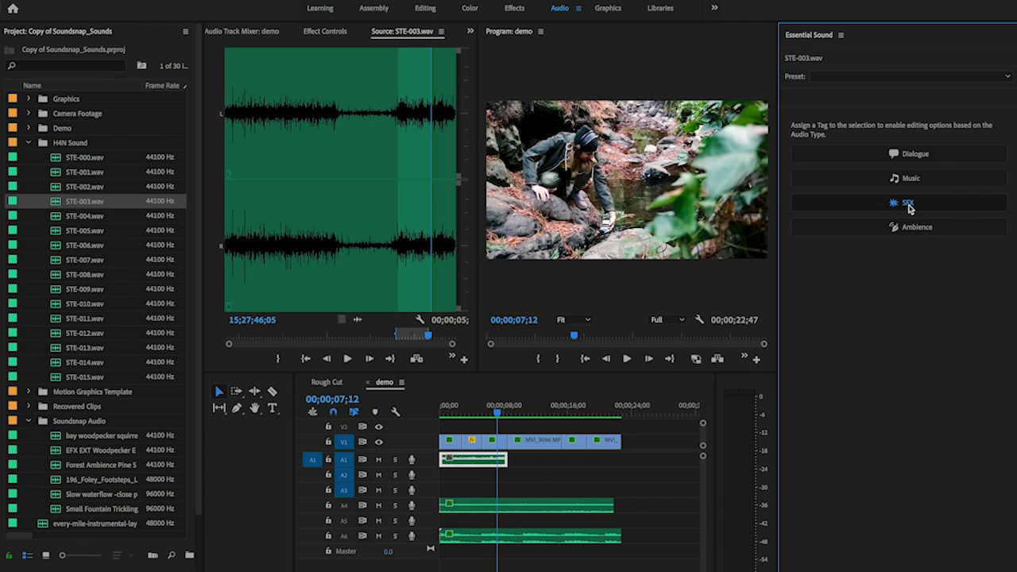
# - Tag STE-003 as SFX, apply the Make Close Up preset, and auto-match to -21 LUFS
pyautogui.click(909, 203)
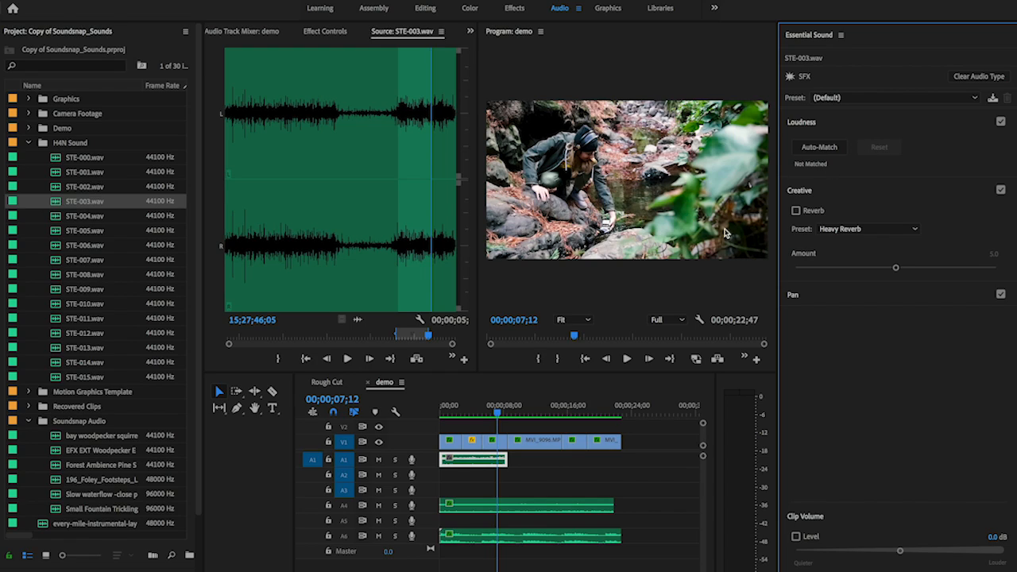
pyautogui.moveTo(833, 93)
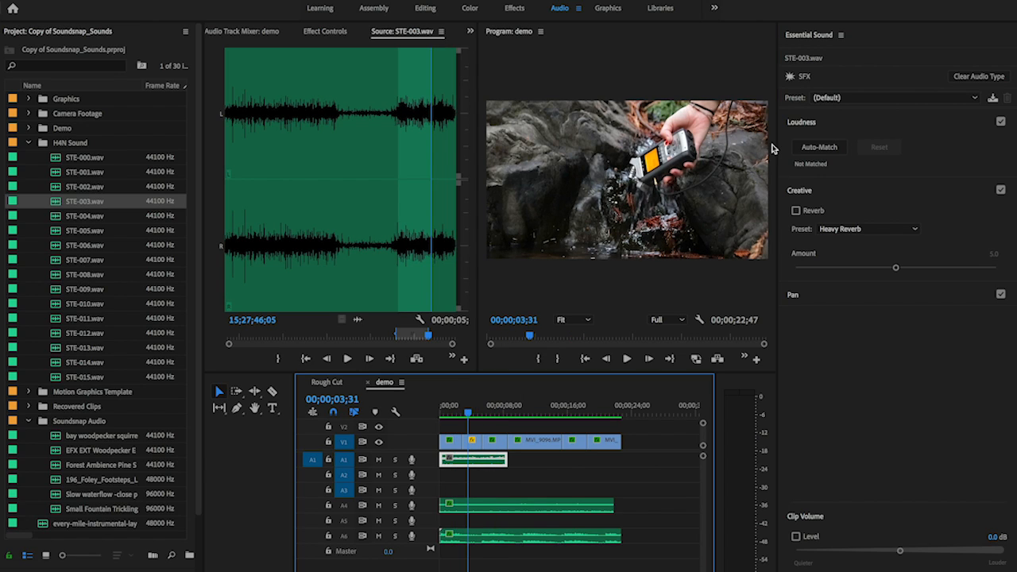
pyautogui.click(893, 97)
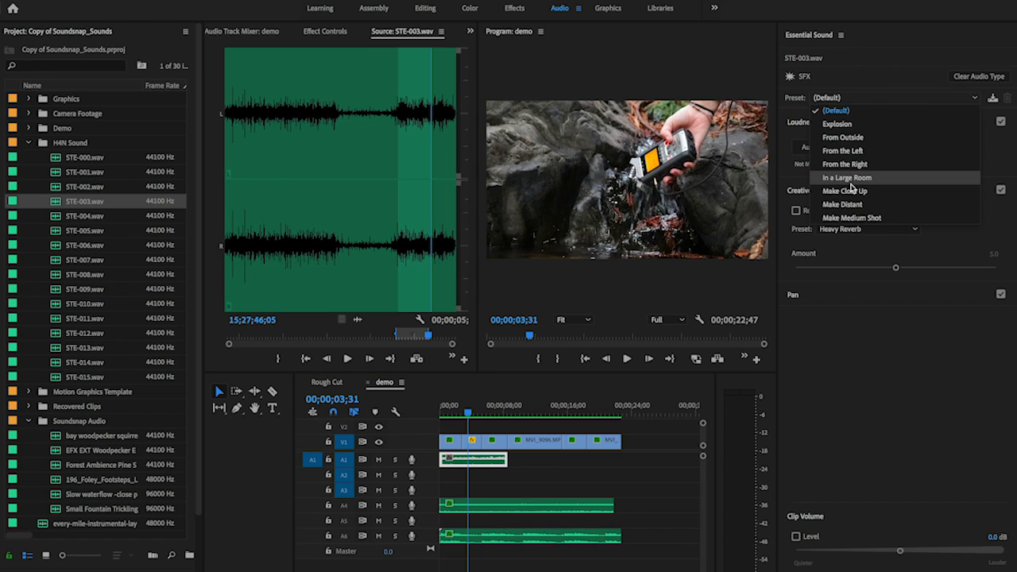
pyautogui.click(845, 191)
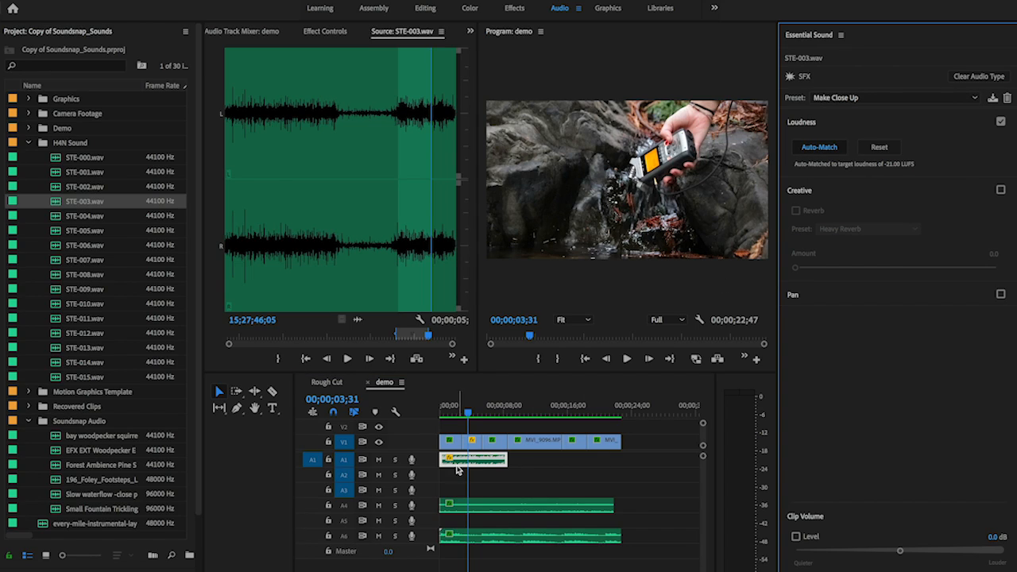
pyautogui.moveTo(560, 390)
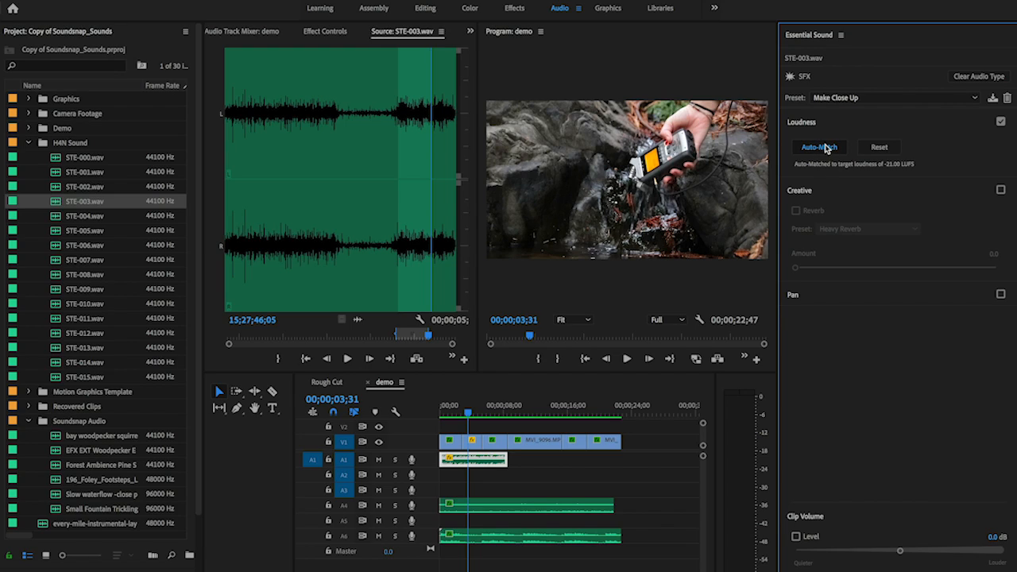
pyautogui.click(819, 147)
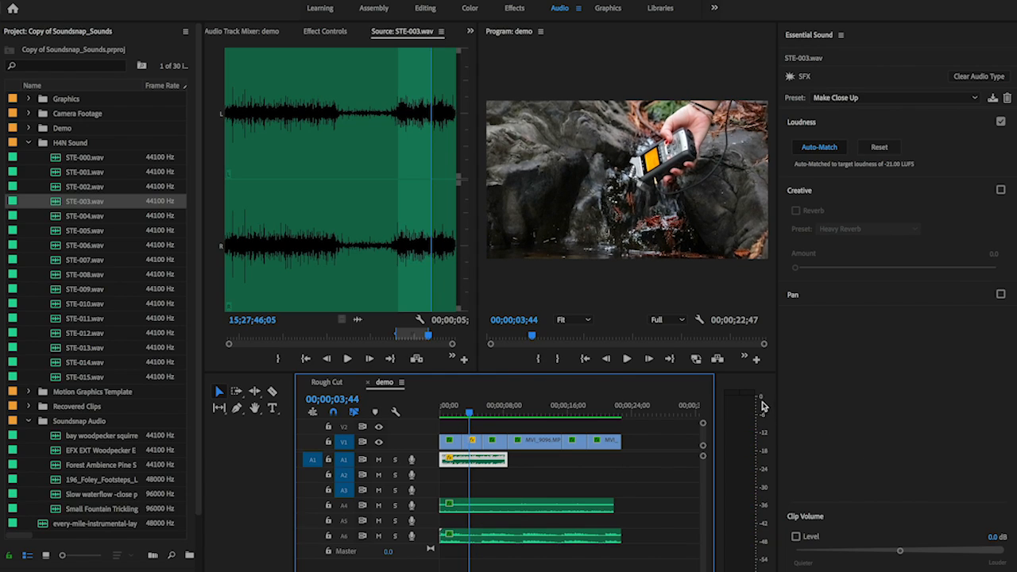
pyautogui.moveTo(751, 409)
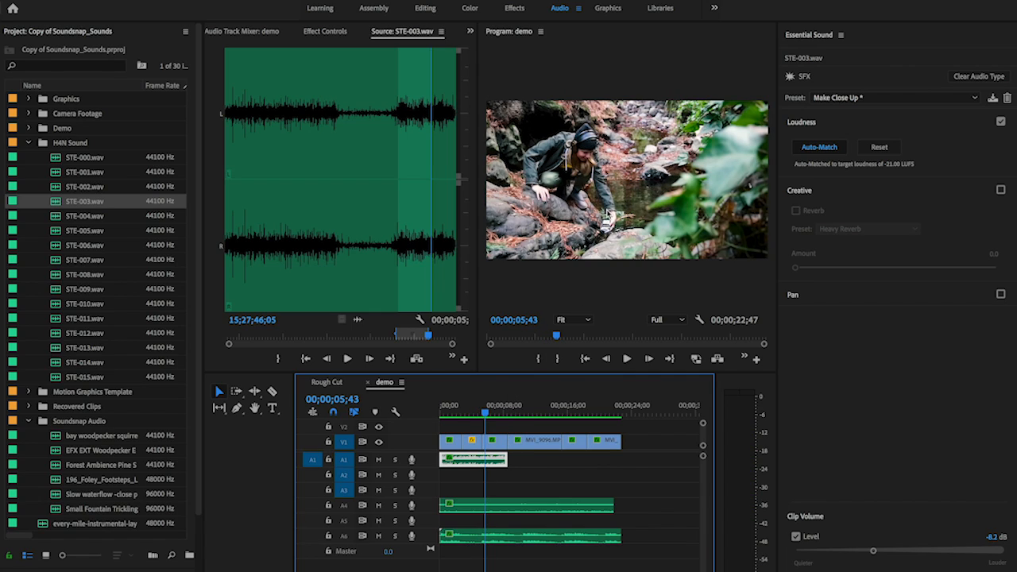
pyautogui.moveTo(550, 400)
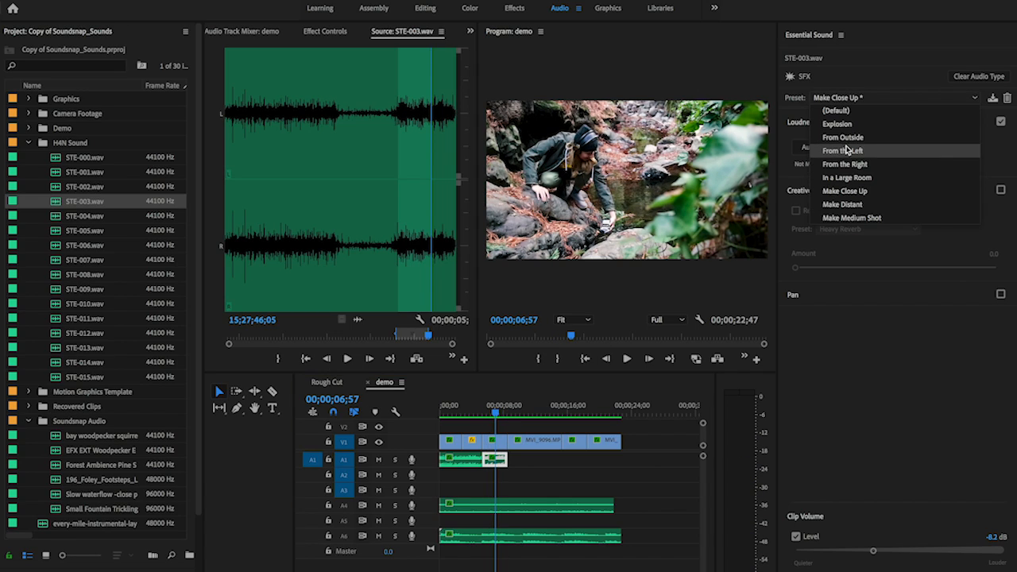
# - Apply the Make Distant preset and drag the STE-003 clip volume to -13.7 dB
pyautogui.click(842, 204)
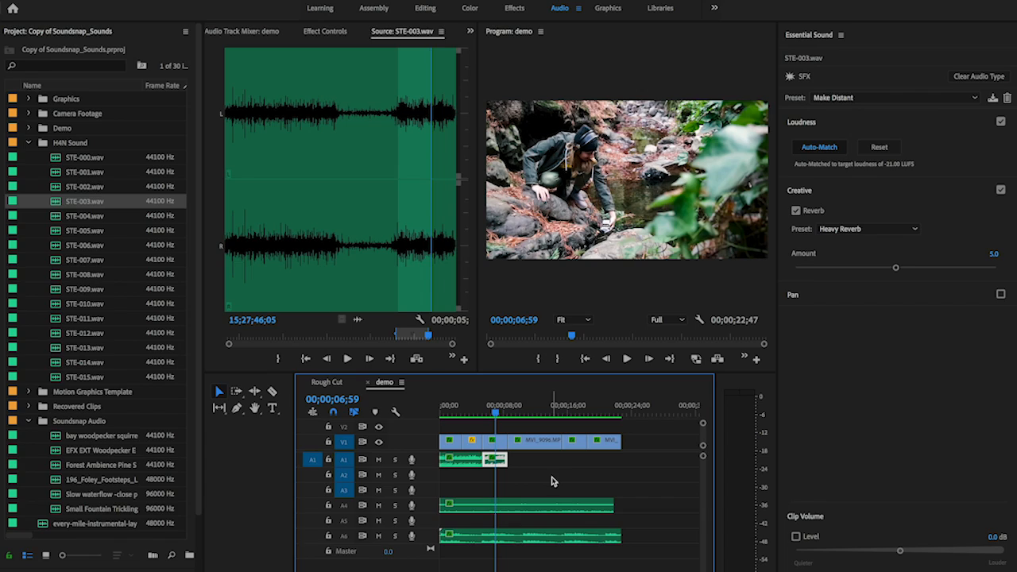
pyautogui.moveTo(900, 551); pyautogui.dragTo(890, 550)
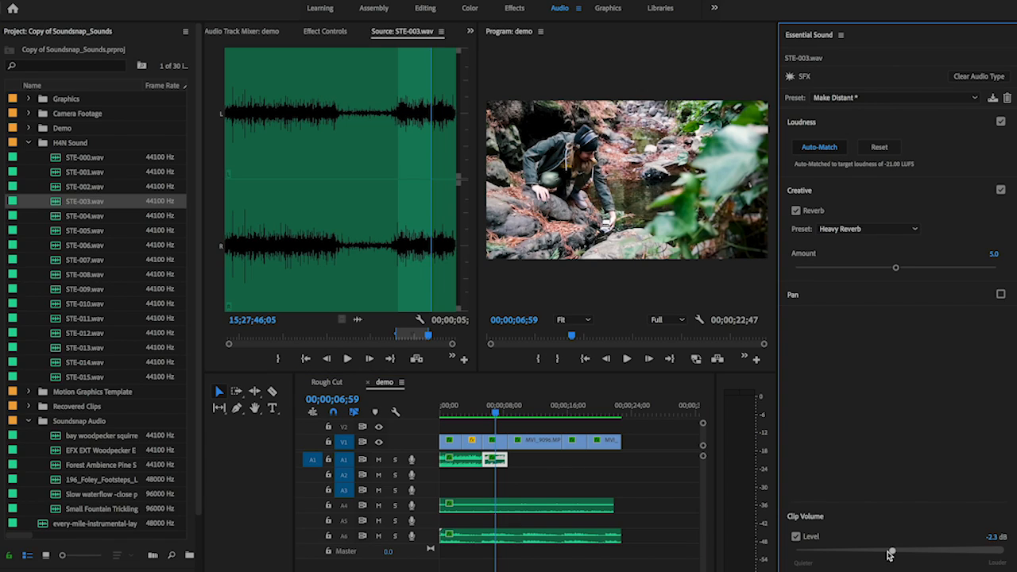
pyautogui.moveTo(890, 550); pyautogui.dragTo(857, 552)
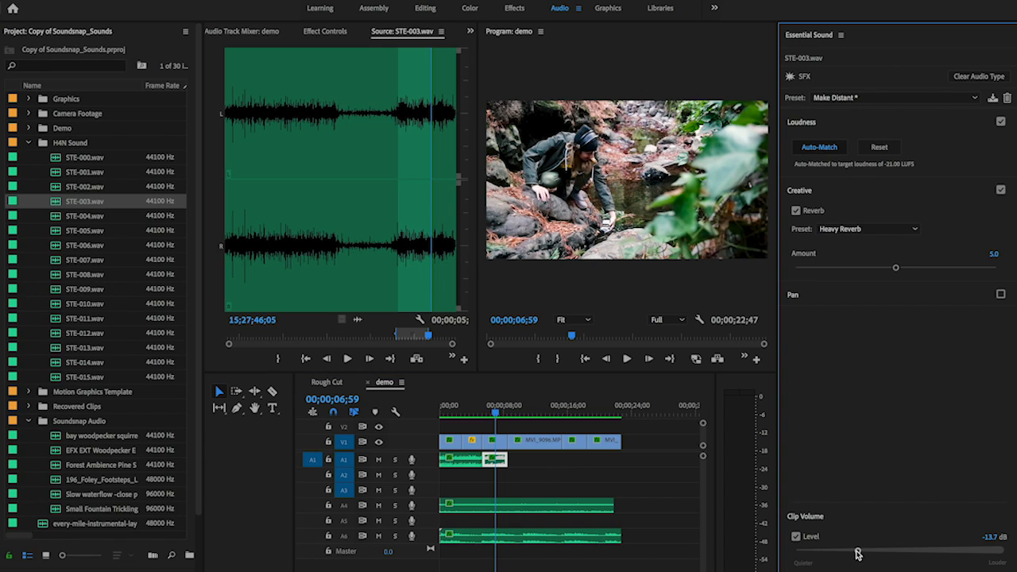
pyautogui.moveTo(491, 400)
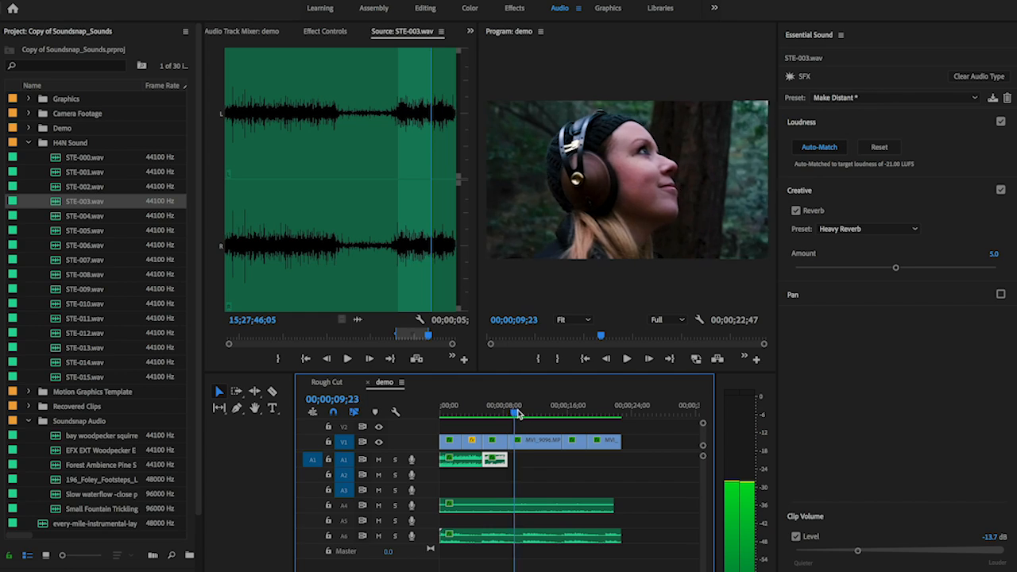
# - Select the Forest Ambience clip on A4 to show its Essential Sound settings
pyautogui.click(347, 359)
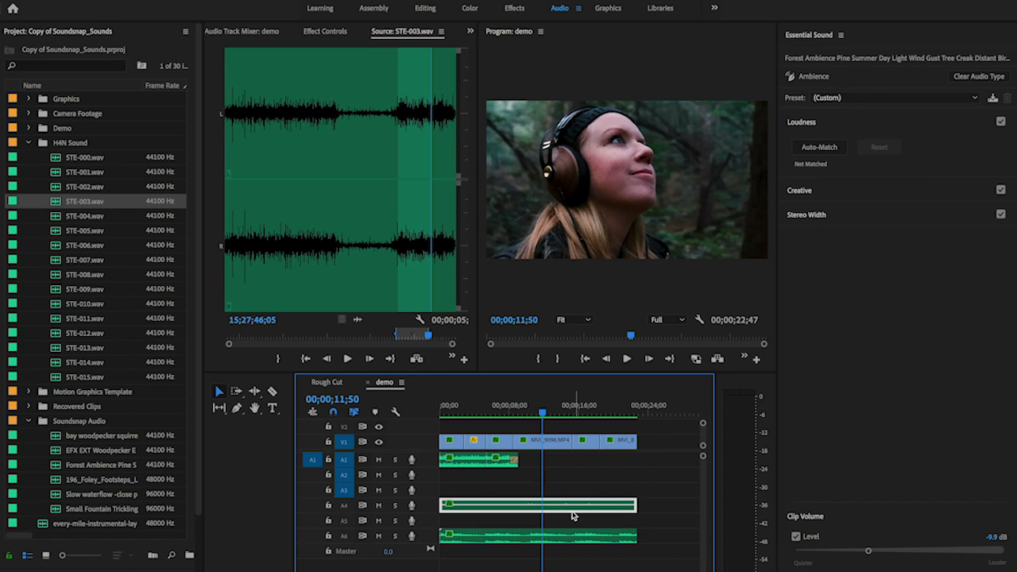
pyautogui.moveTo(560, 496)
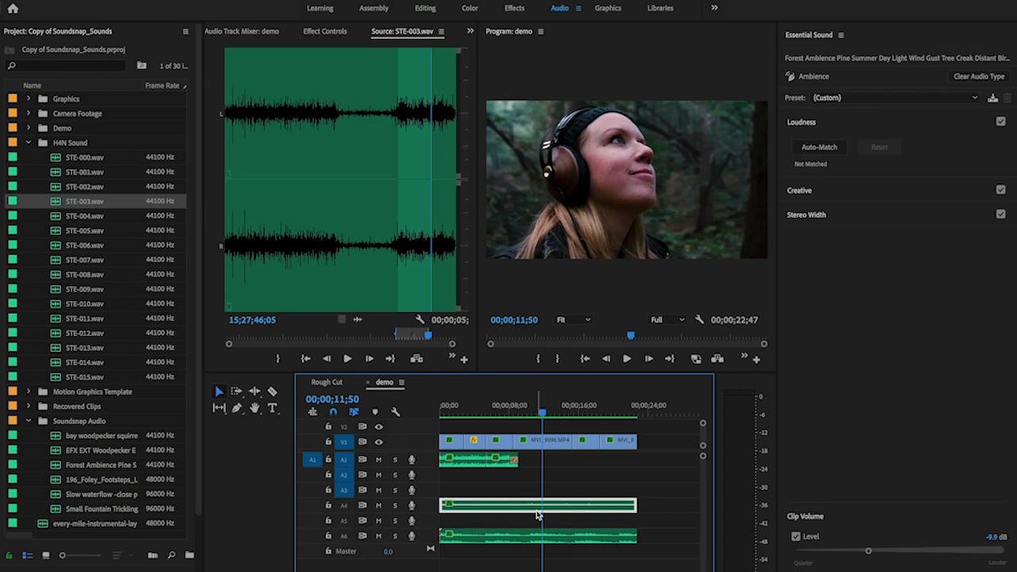
pyautogui.moveTo(68, 475)
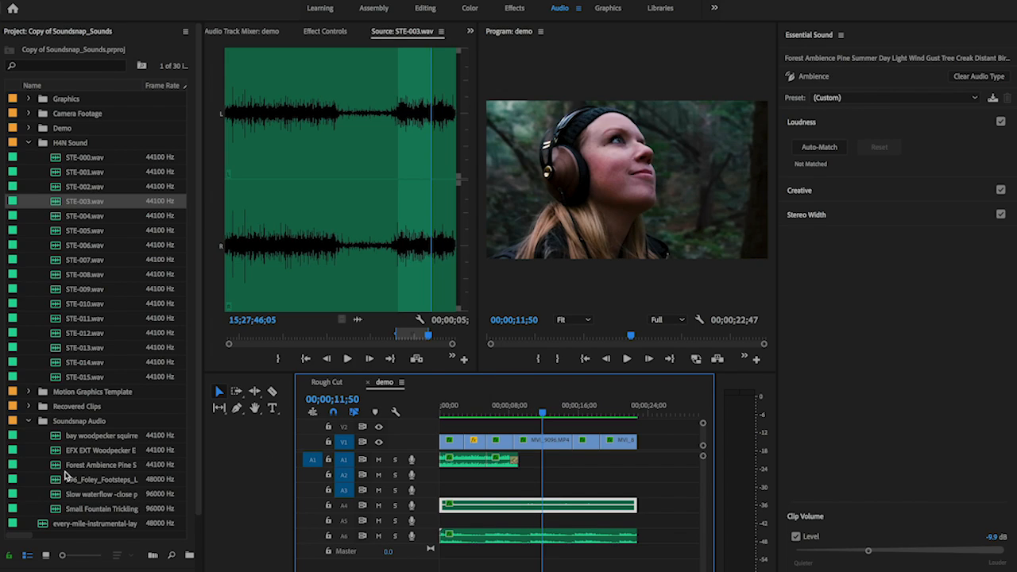
# - Select the Woodpecker Eating clip, tag it SFX, and apply the Make Medium Shot preset
pyautogui.click(102, 450)
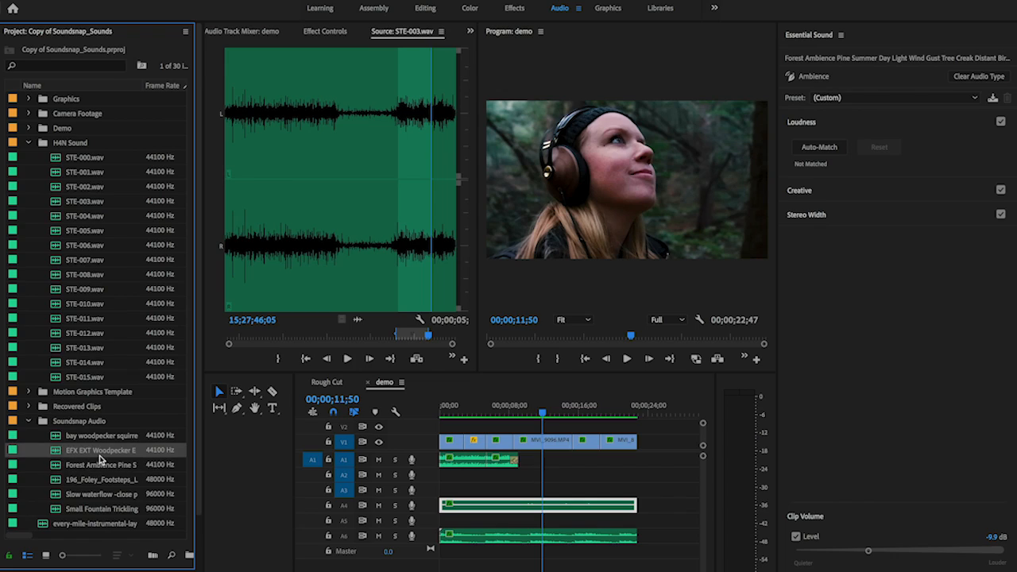
pyautogui.moveTo(57, 452)
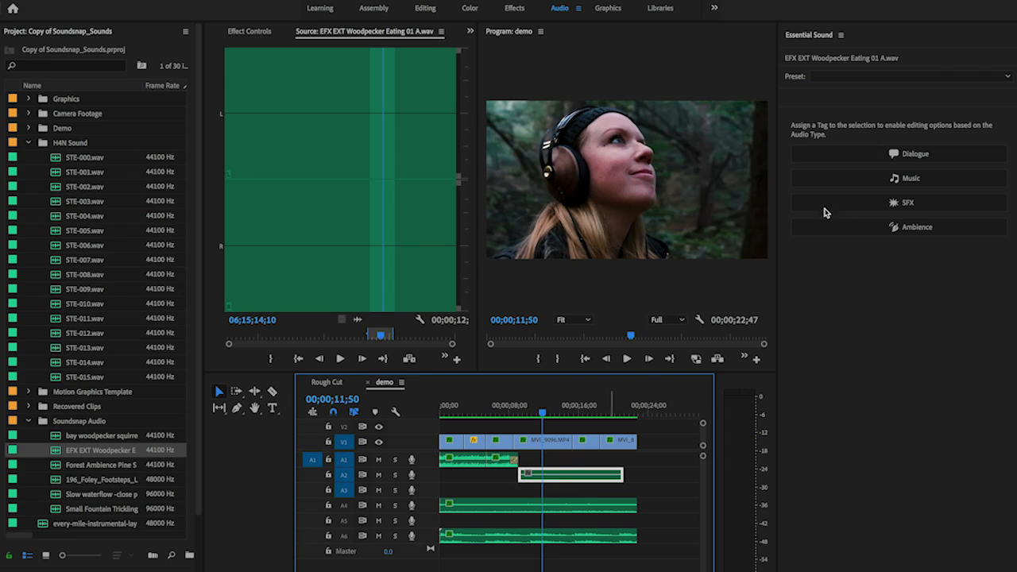
pyautogui.click(899, 202)
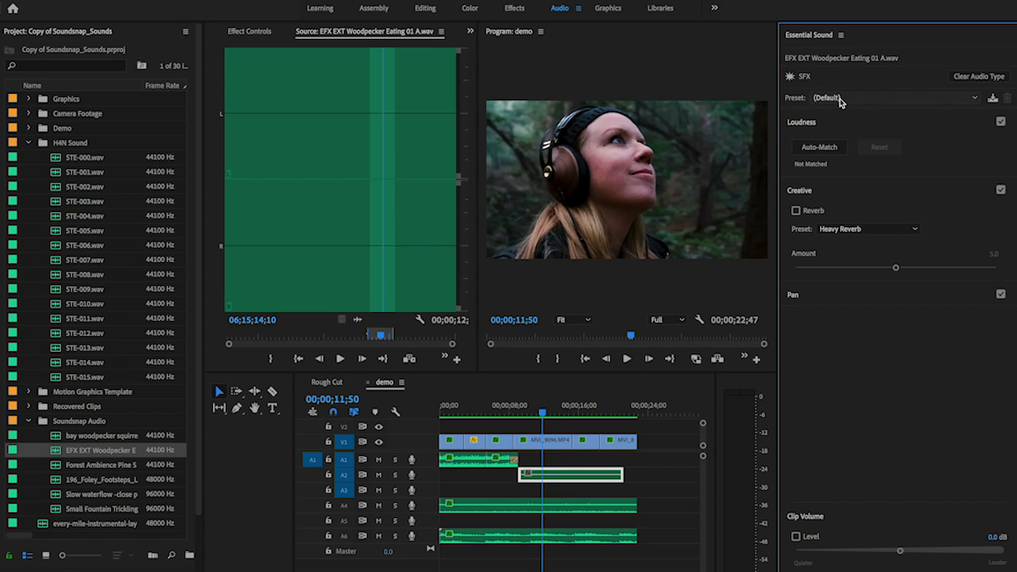
pyautogui.click(894, 97)
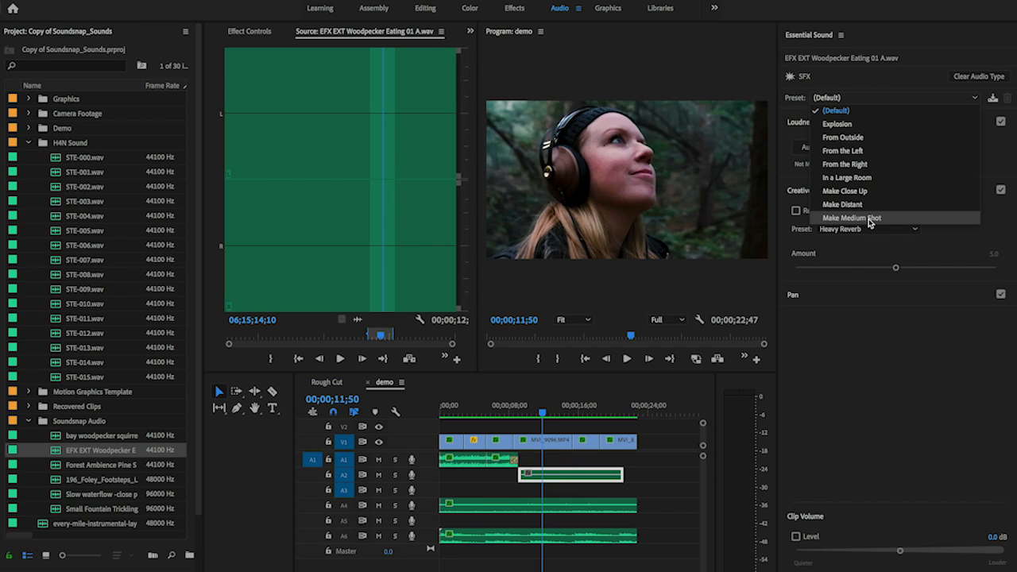
pyautogui.click(852, 218)
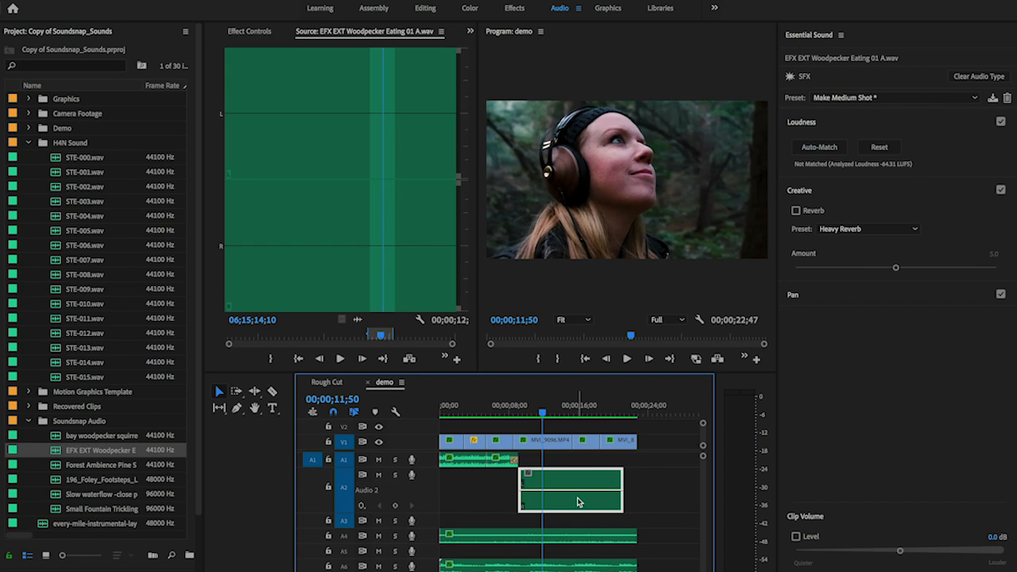
pyautogui.moveTo(588, 429)
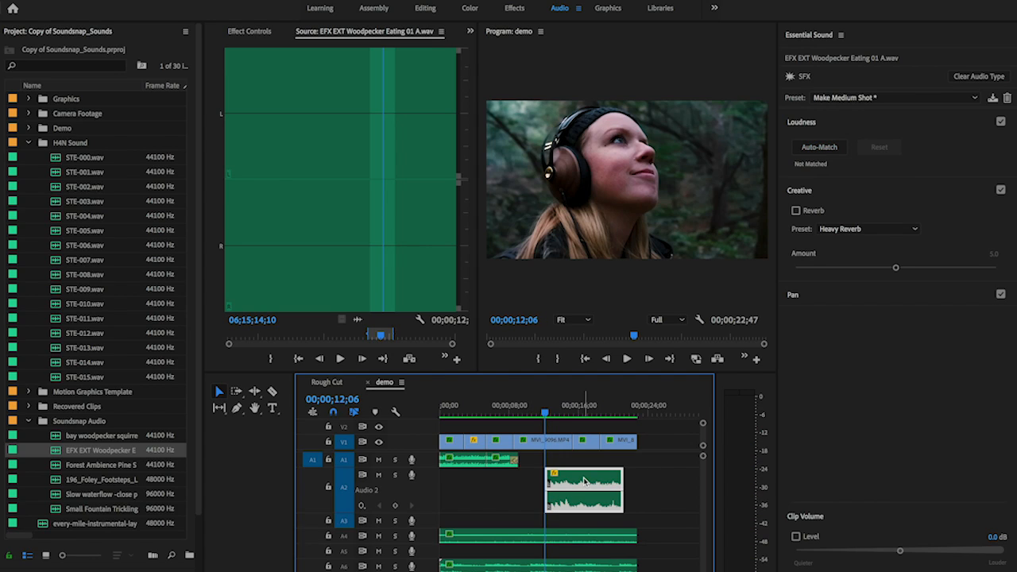
# - Move the A2 woodpecker clip about 3 seconds earlier, add a head transition, level -8.1 dB
pyautogui.moveTo(584, 489); pyautogui.dragTo(548, 488)
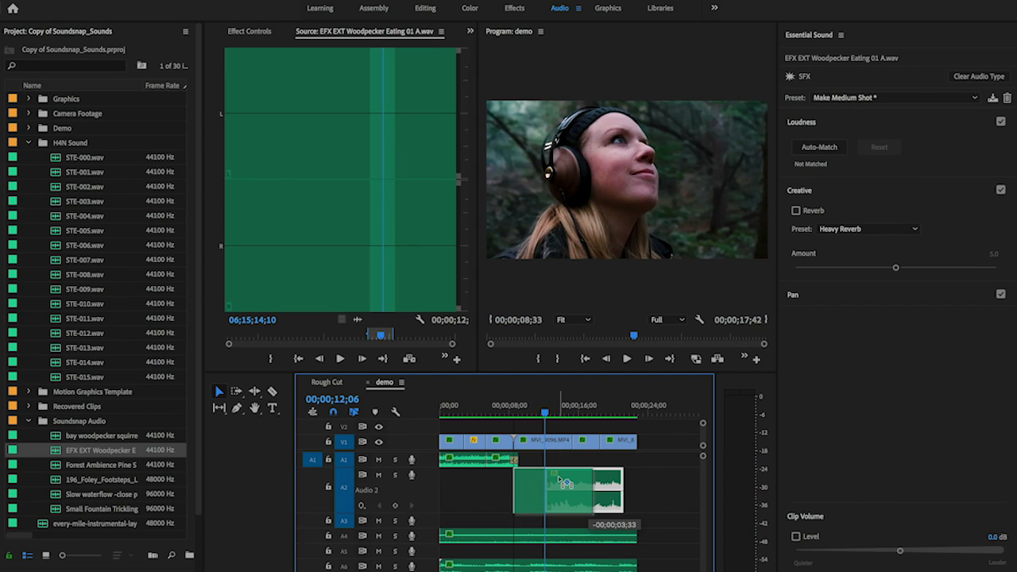
pyautogui.rightClick(515, 477)
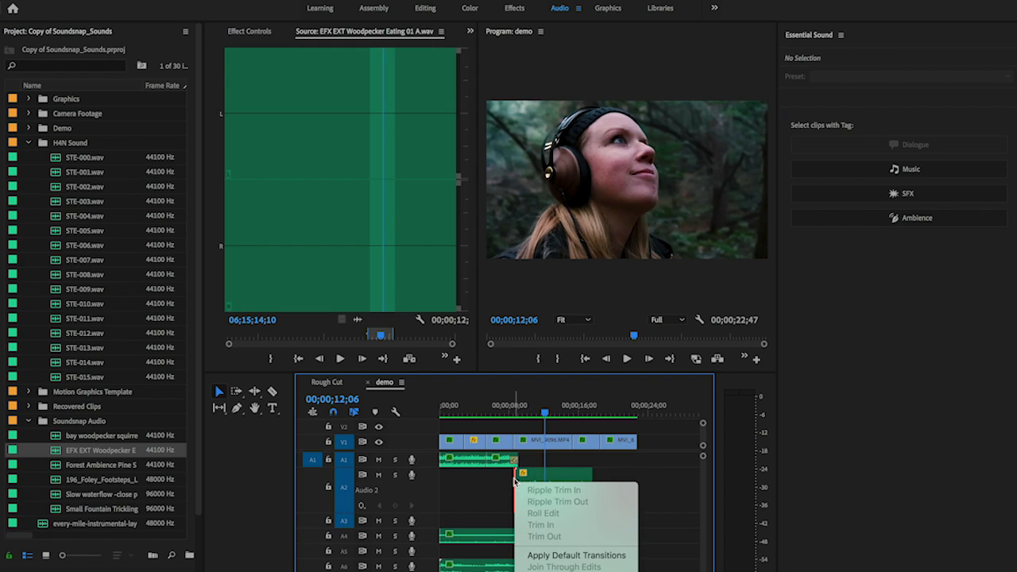
pyautogui.moveTo(549, 555)
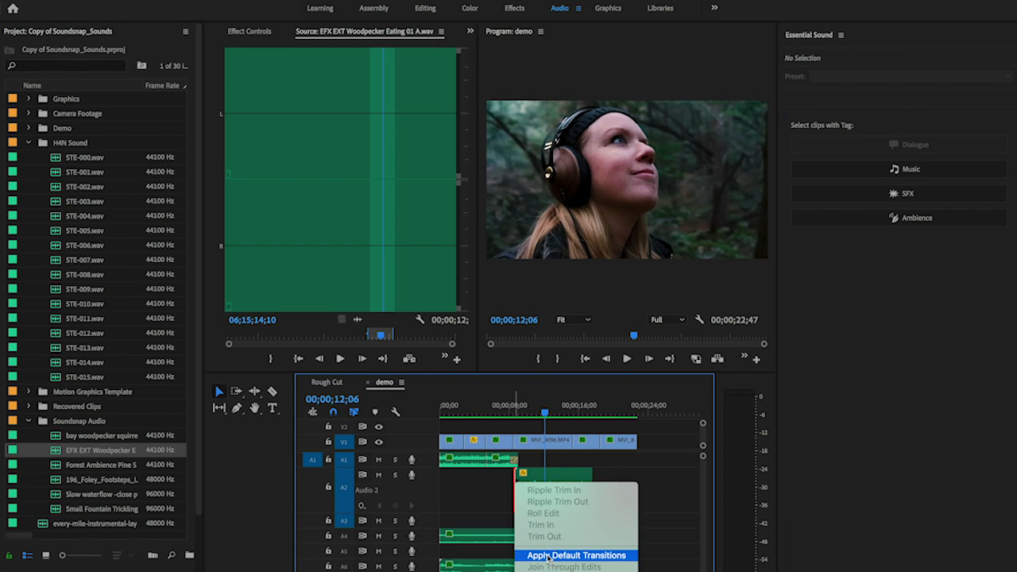
pyautogui.click(576, 554)
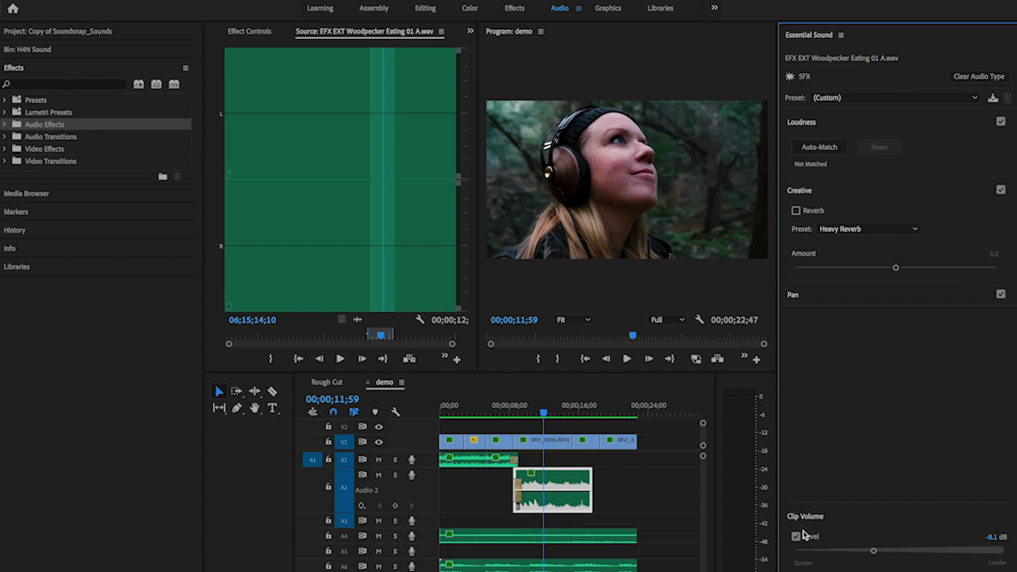
pyautogui.click(508, 413)
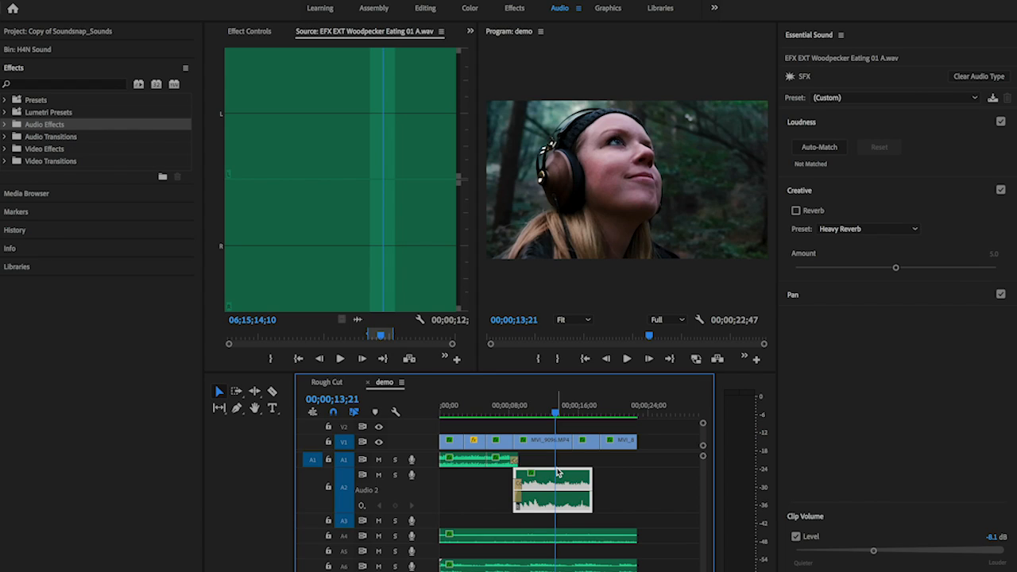
pyautogui.moveTo(504, 387)
pyautogui.write('d')
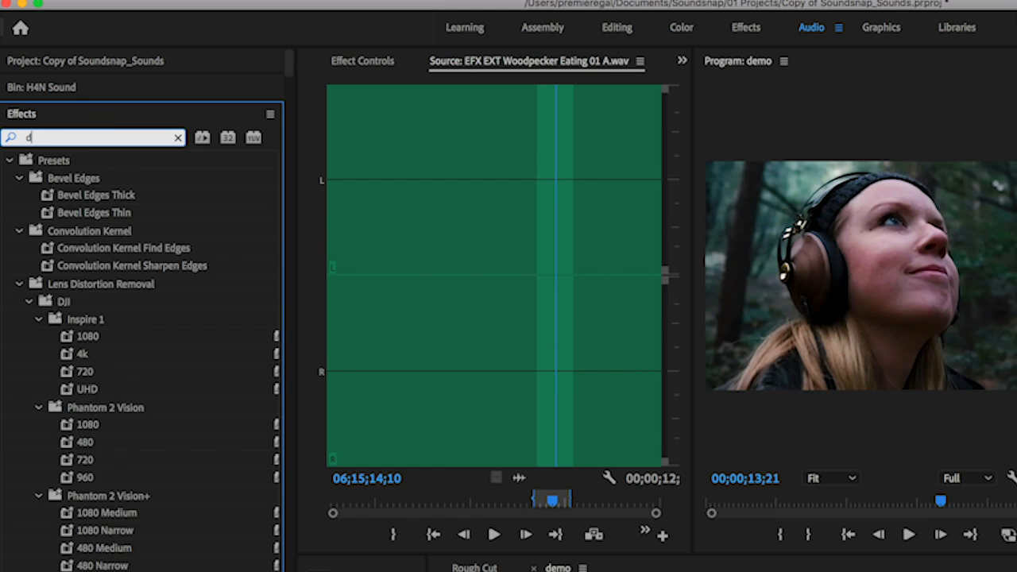
# - Add DeNoise to the woodpecker clip with Light Noise Reduction at 20%, comparing on/off
pyautogui.write('eno')
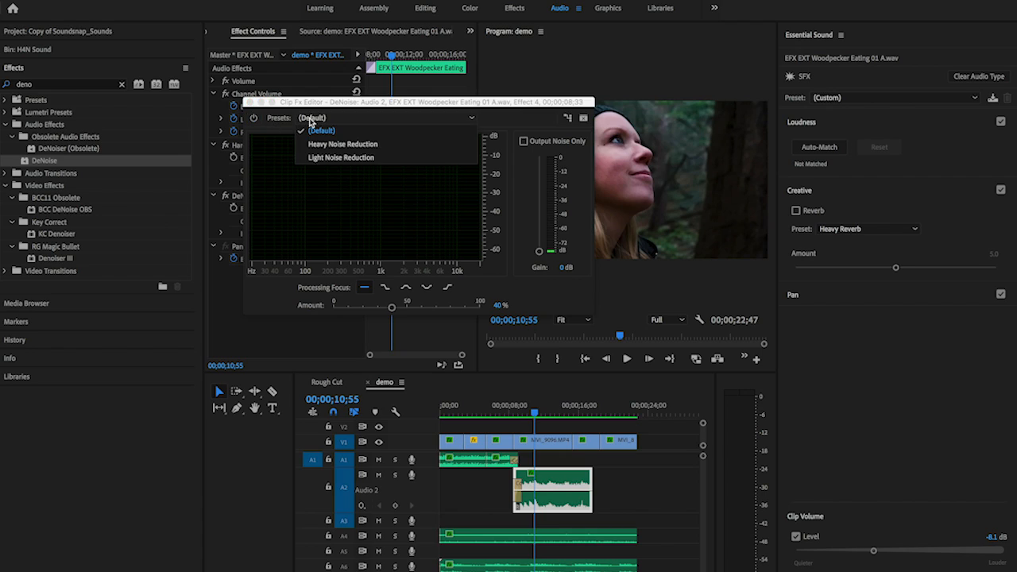
pyautogui.click(342, 157)
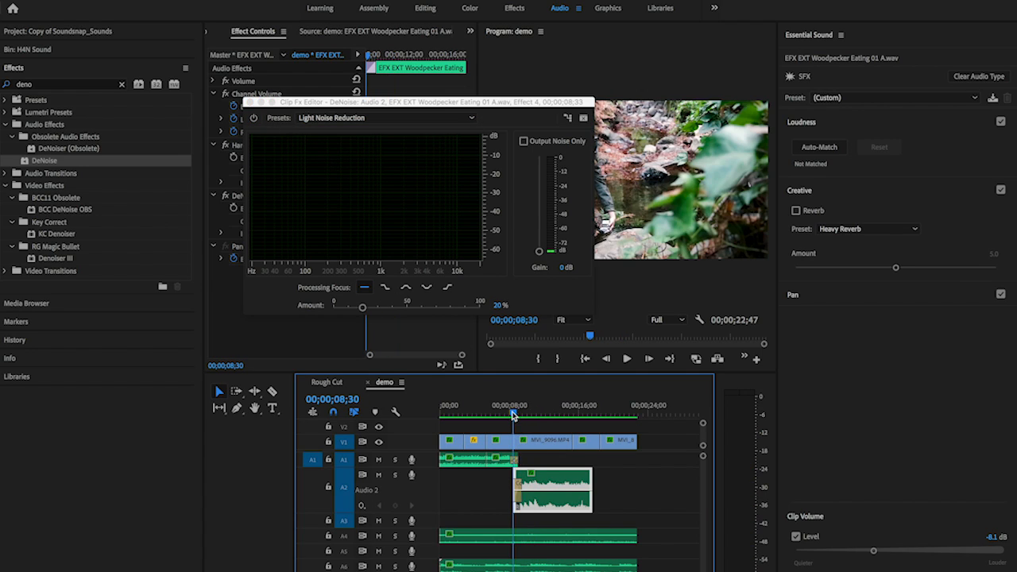
pyautogui.moveTo(300, 160)
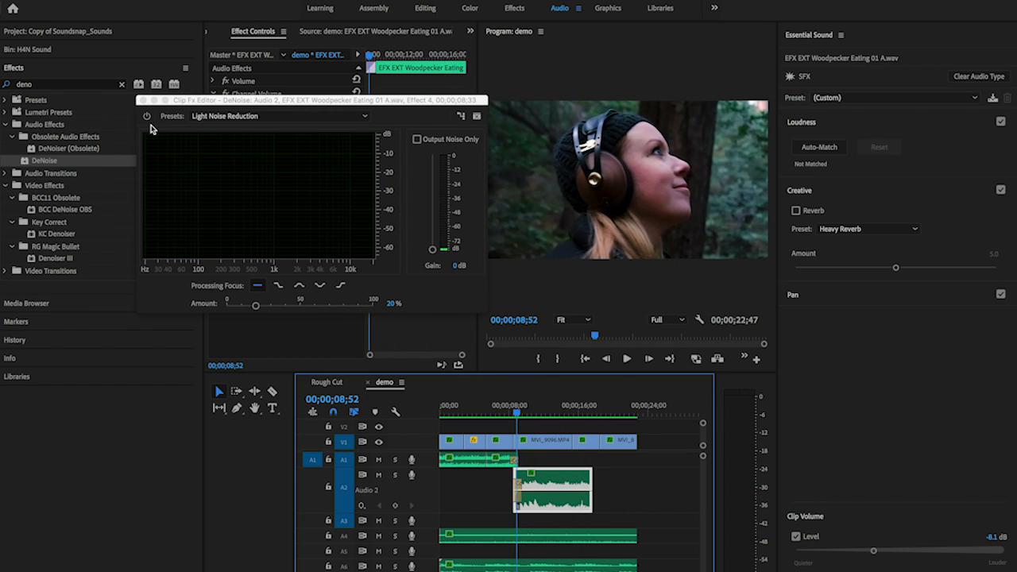
pyautogui.click(626, 359)
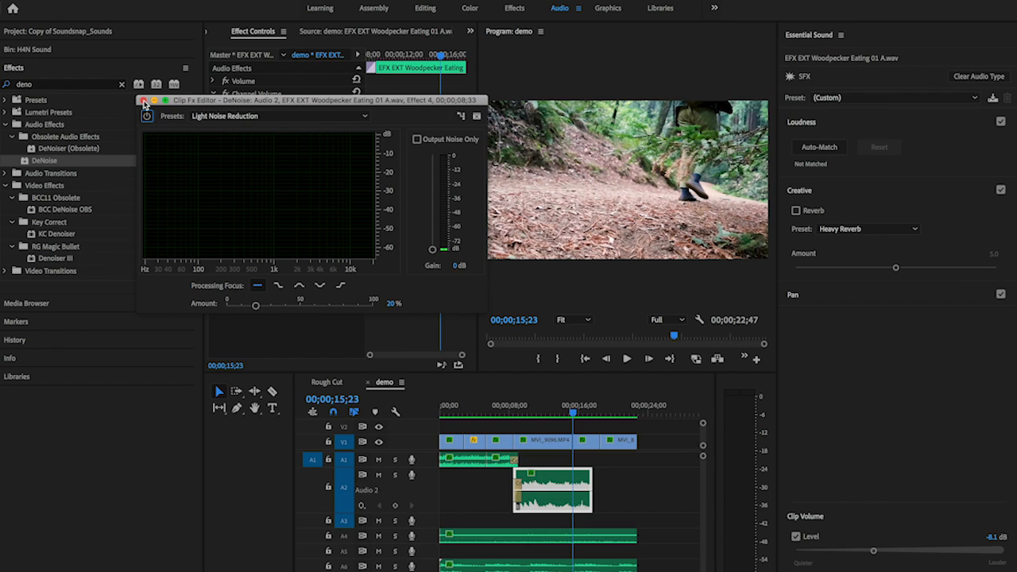
pyautogui.click(145, 100)
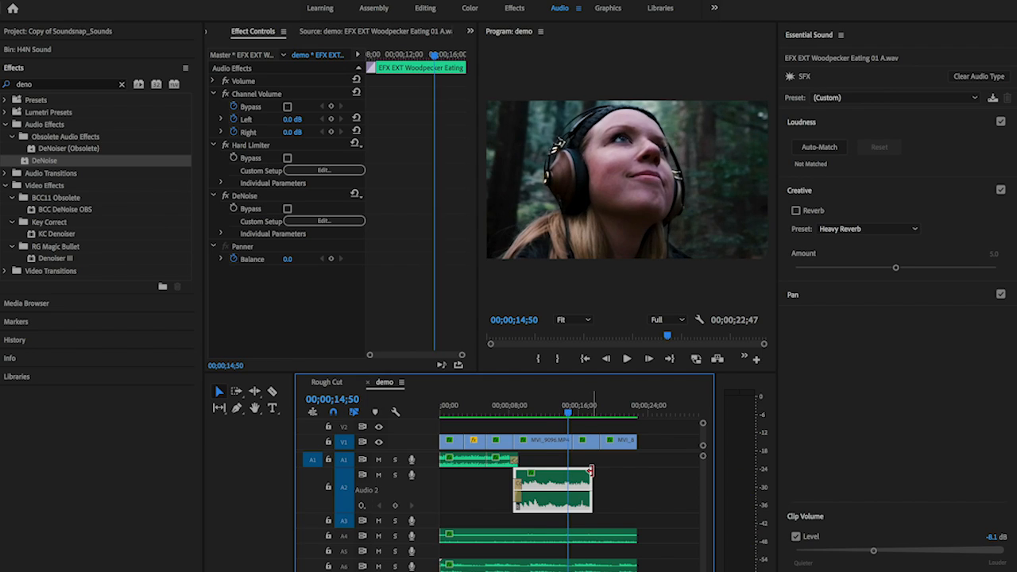
# - Trim the A2 woodpecker clip's out-point and add a default transition at its end
pyautogui.moveTo(571, 489); pyautogui.dragTo(579, 489)
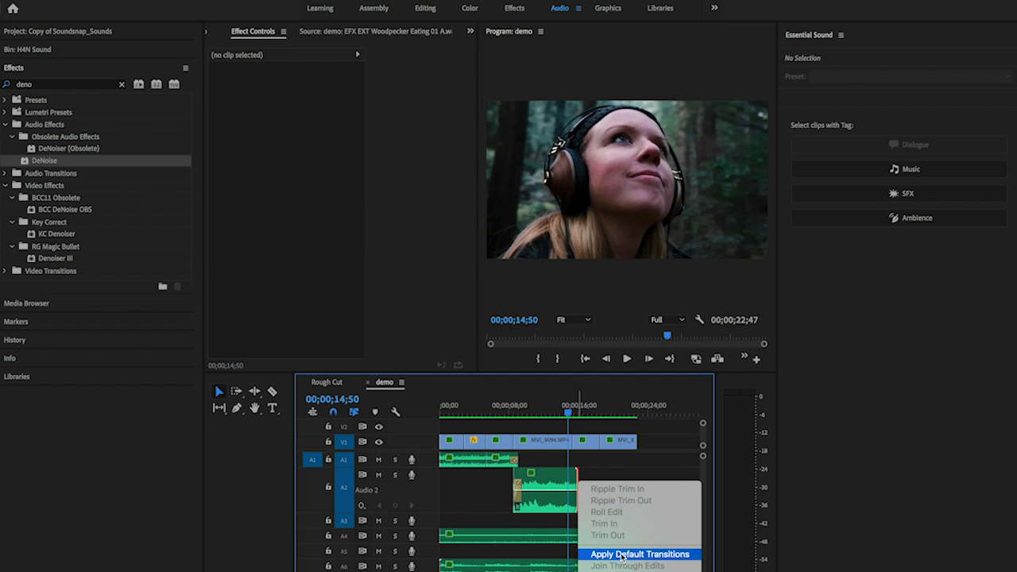
pyautogui.click(640, 554)
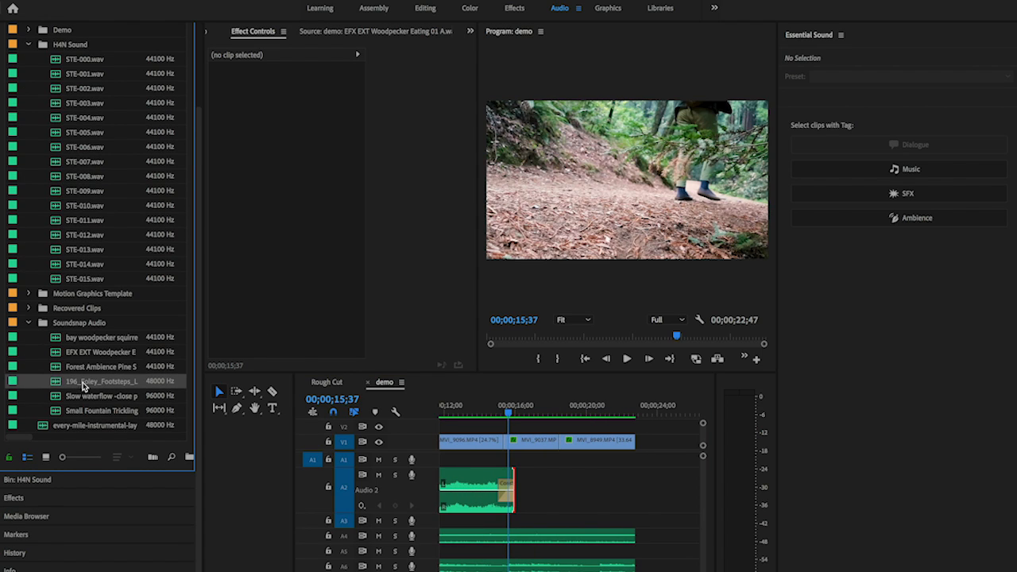
# - Place a short slice of the footsteps-in-leaves sound on A2 after the woodpecker clip
pyautogui.doubleClick(75, 381)
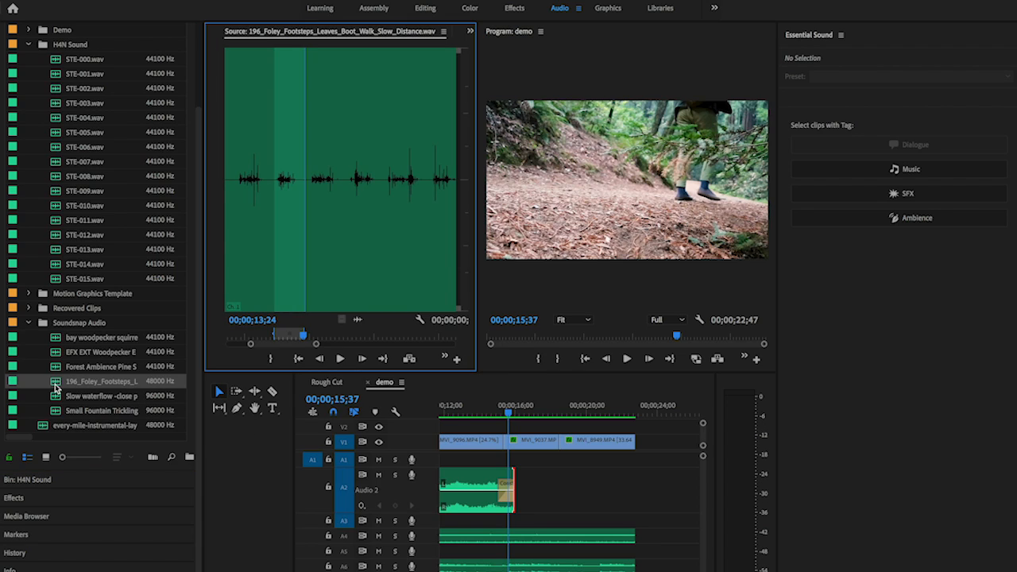
pyautogui.click(340, 359)
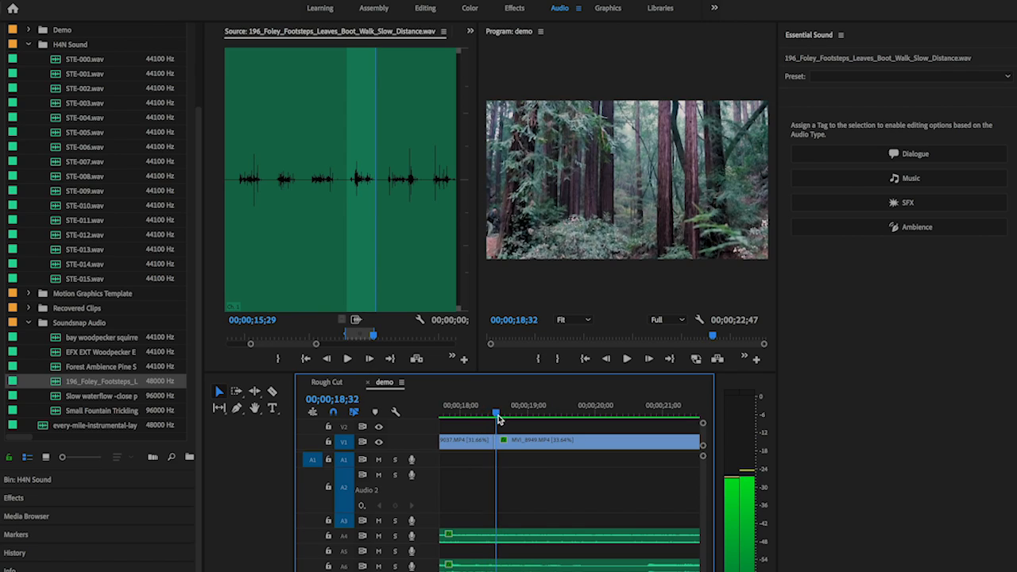
pyautogui.moveTo(496, 413); pyautogui.dragTo(483, 413)
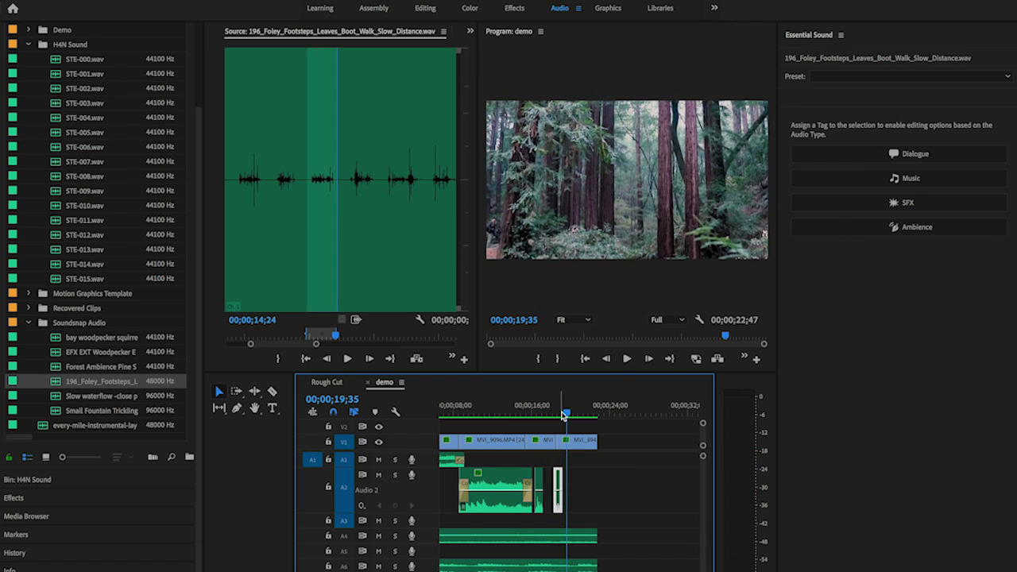
pyautogui.moveTo(564, 413); pyautogui.dragTo(549, 413)
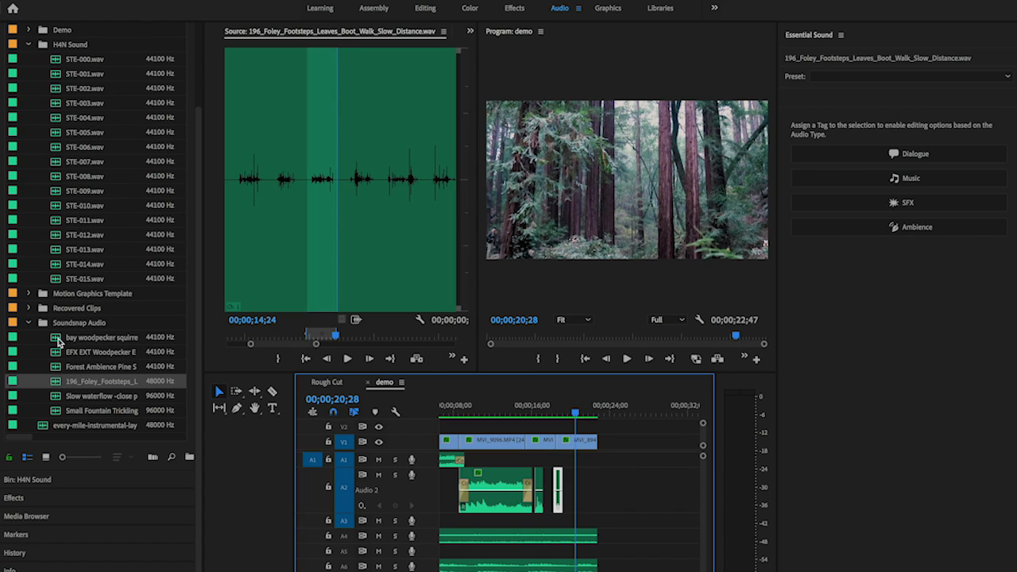
# - Drop a trimmed bay woodpecker squirrel call onto A3 under the final forest shot
pyautogui.click(103, 337)
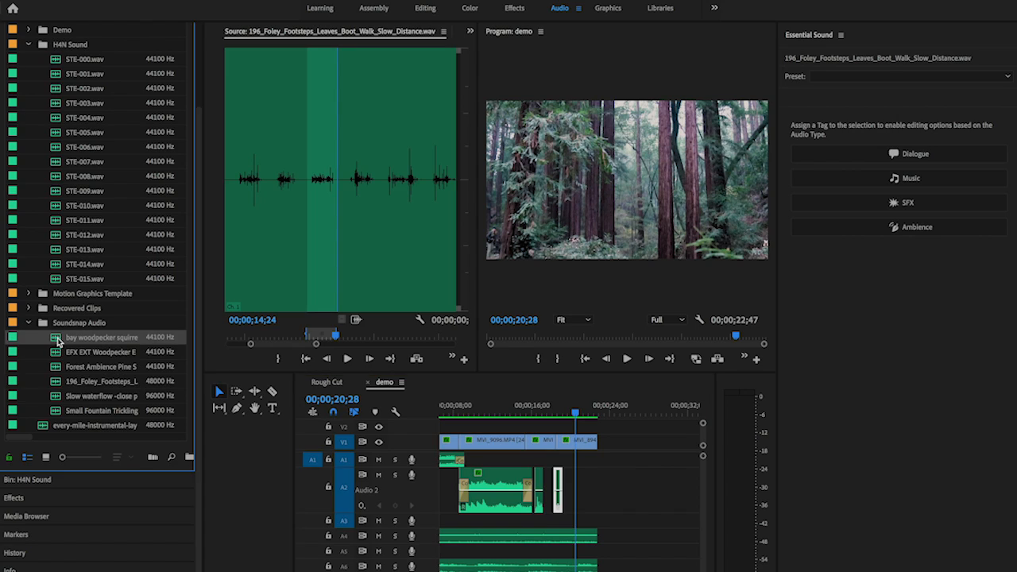
pyautogui.doubleClick(103, 337)
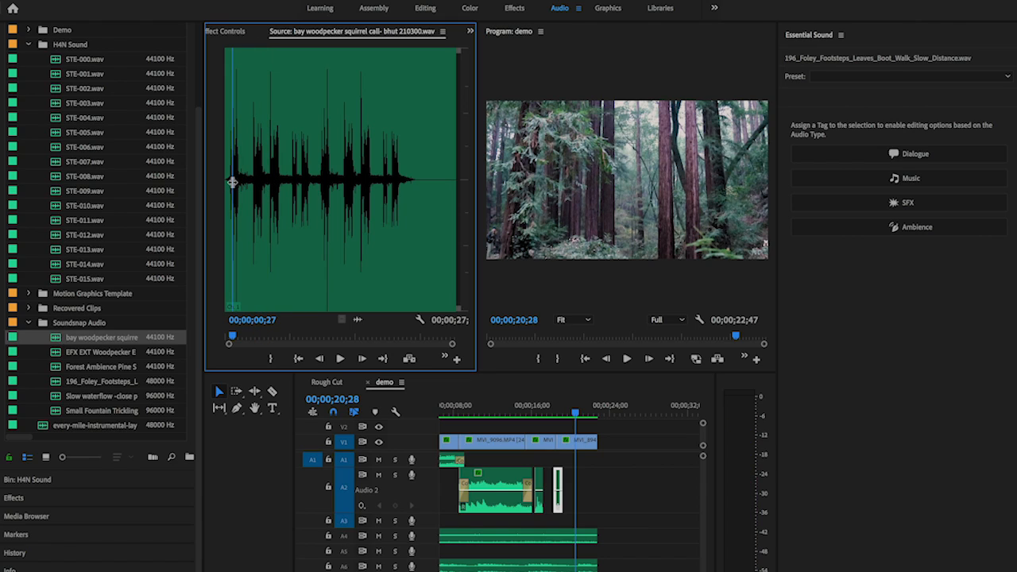
pyautogui.click(340, 358)
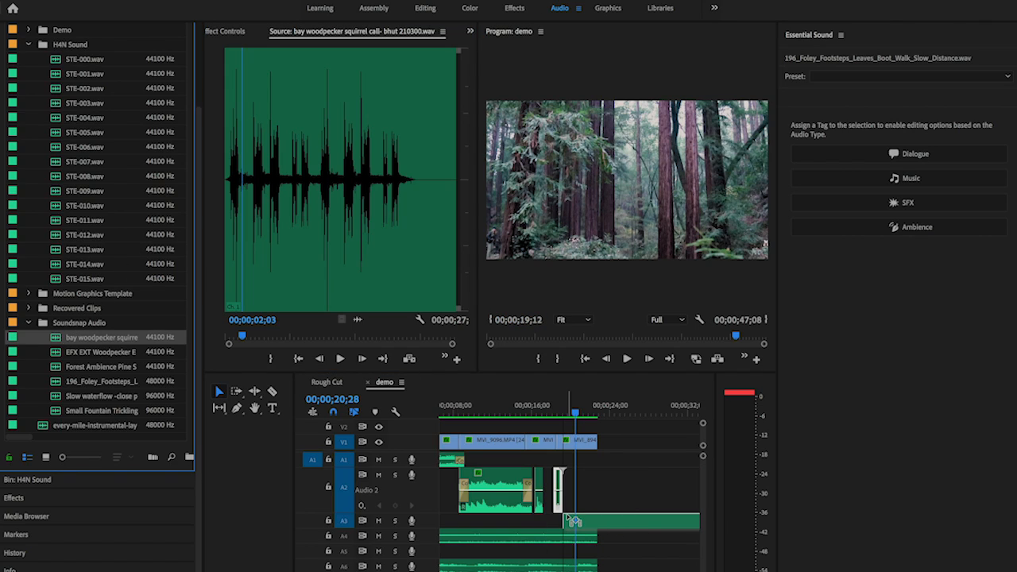
pyautogui.click(615, 412)
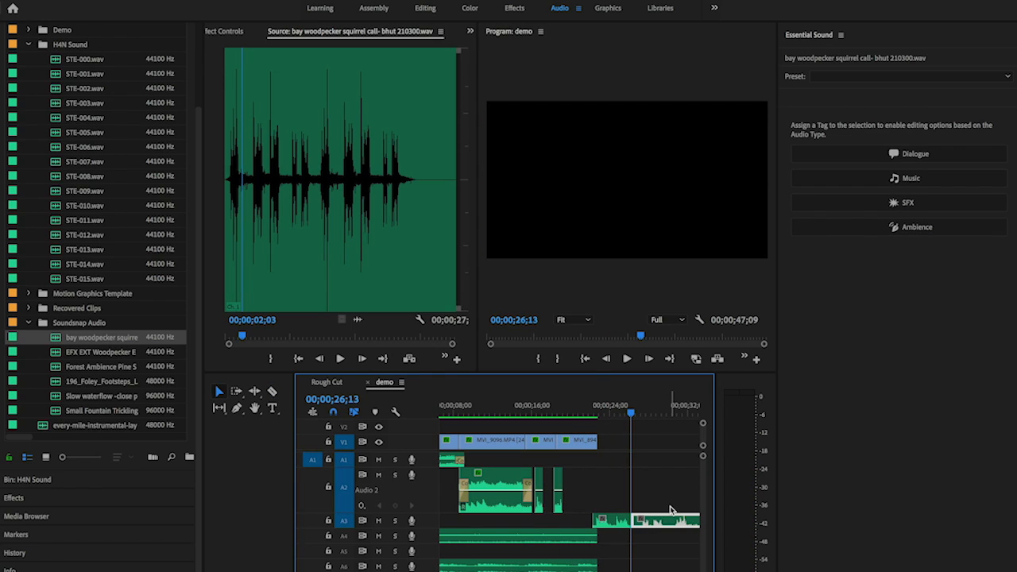
pyautogui.moveTo(668, 520); pyautogui.dragTo(584, 526)
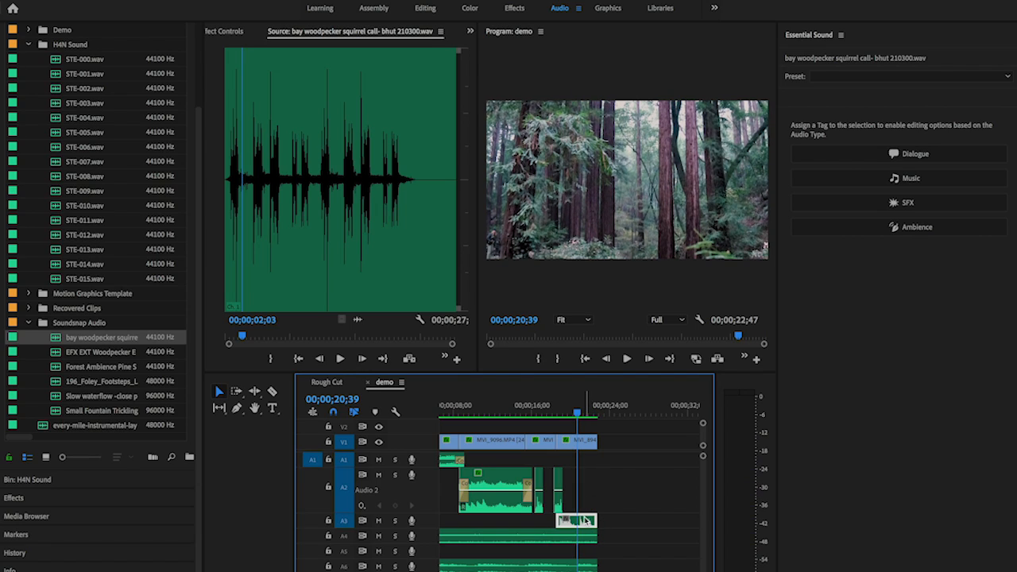
pyautogui.moveTo(888, 209)
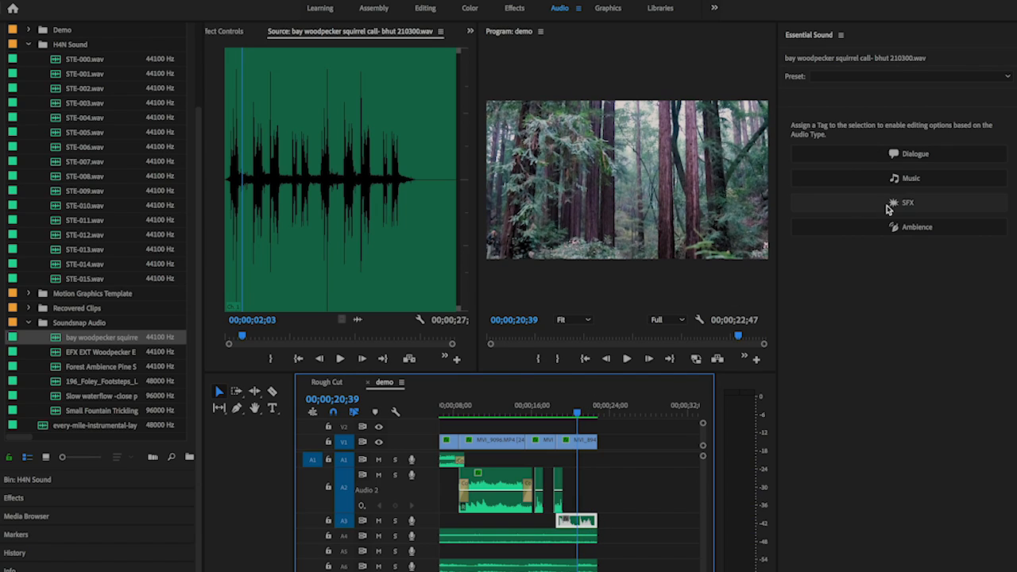
# - Tag the woodpecker call as SFX with the Make Distant preset, then replay it
pyautogui.click(899, 202)
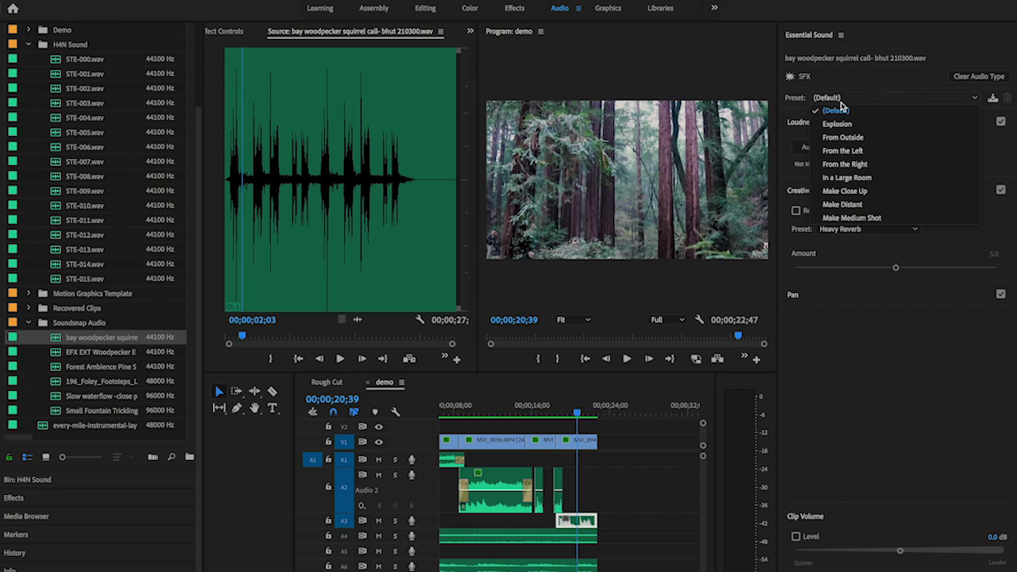
pyautogui.click(845, 204)
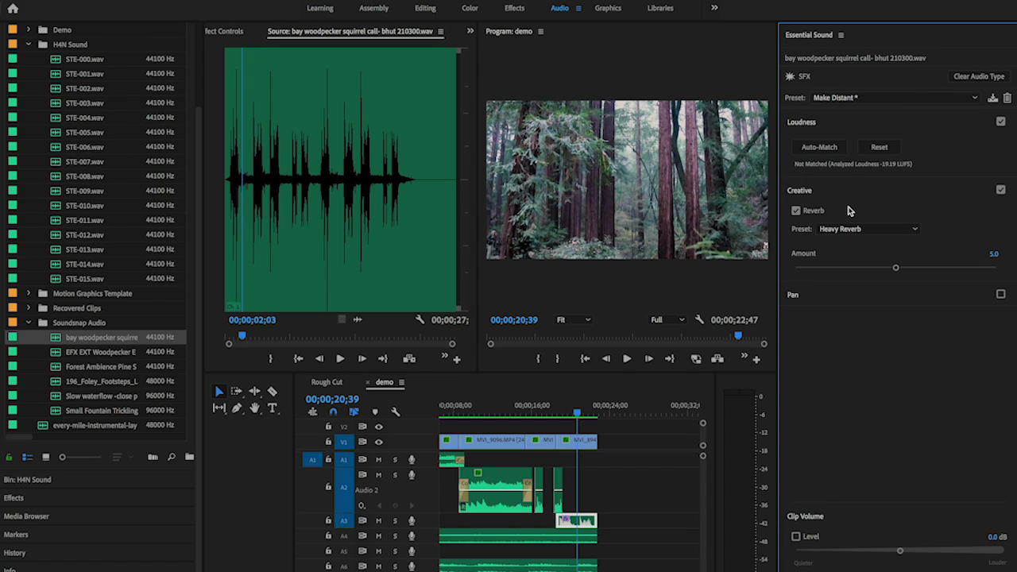
pyautogui.click(819, 146)
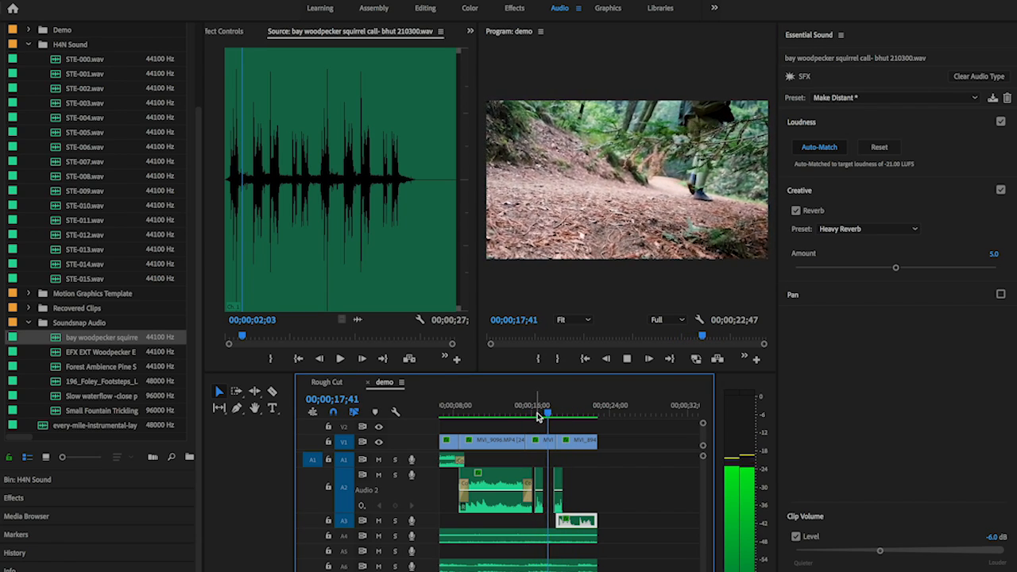
pyautogui.click(567, 412)
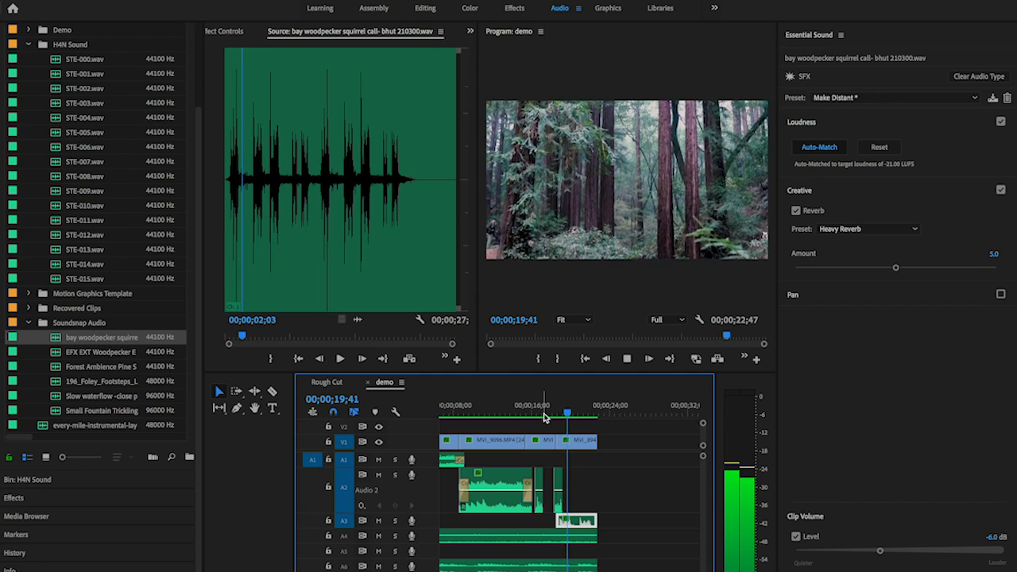
pyautogui.click(584, 413)
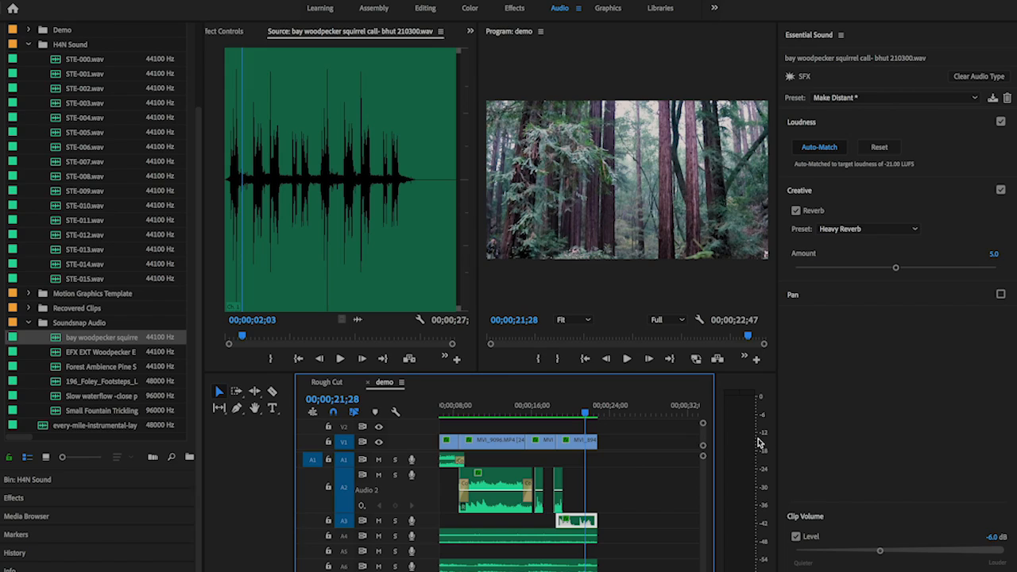
pyautogui.moveTo(760, 491)
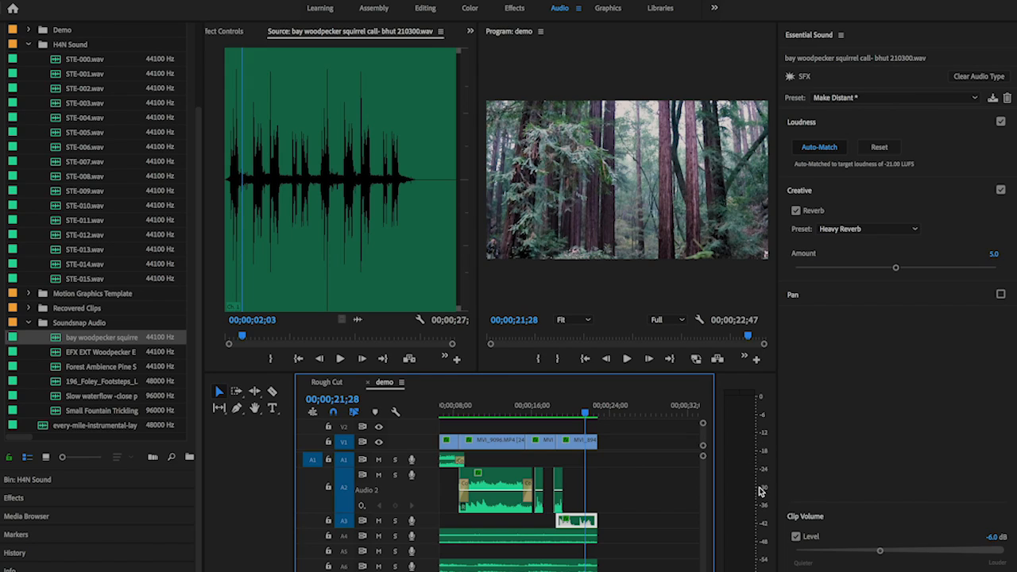
pyautogui.moveTo(686, 478)
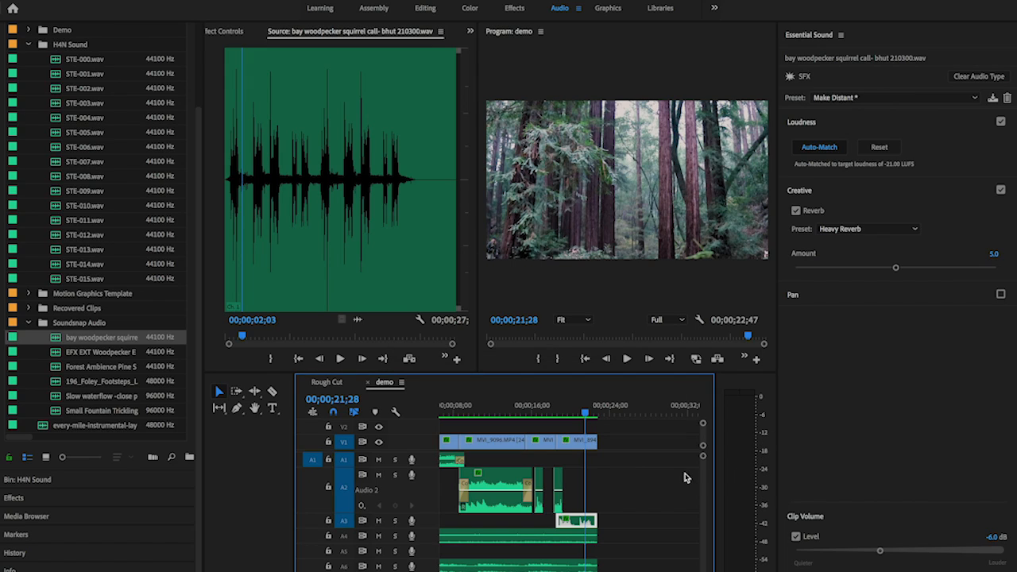
pyautogui.moveTo(761, 407)
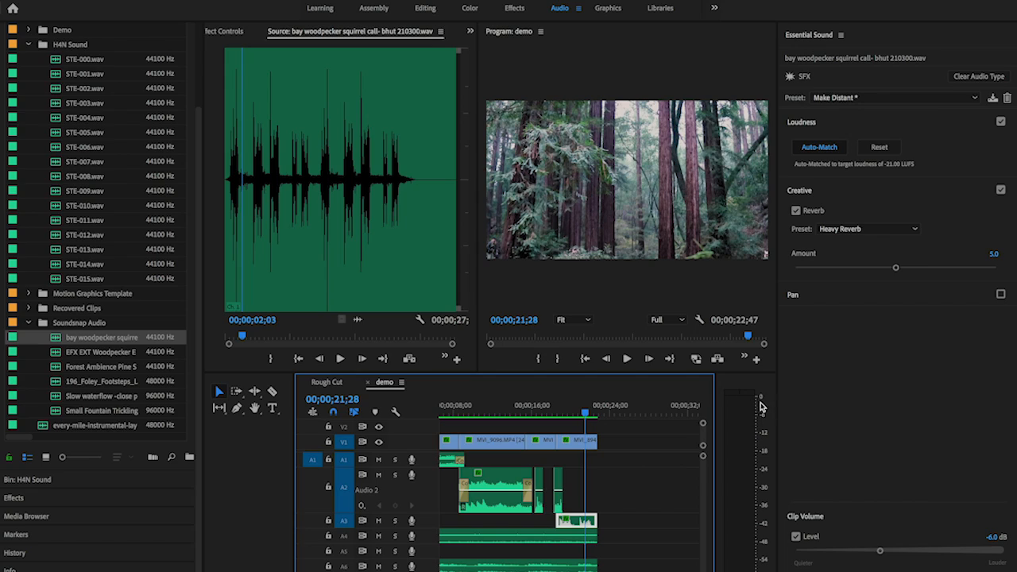
pyautogui.moveTo(755, 403)
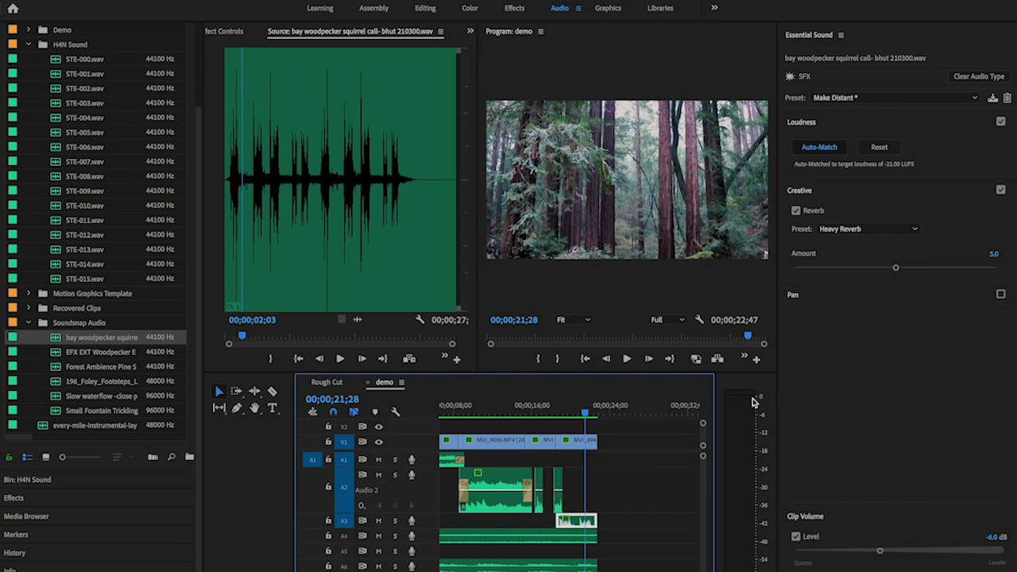
pyautogui.moveTo(754, 402)
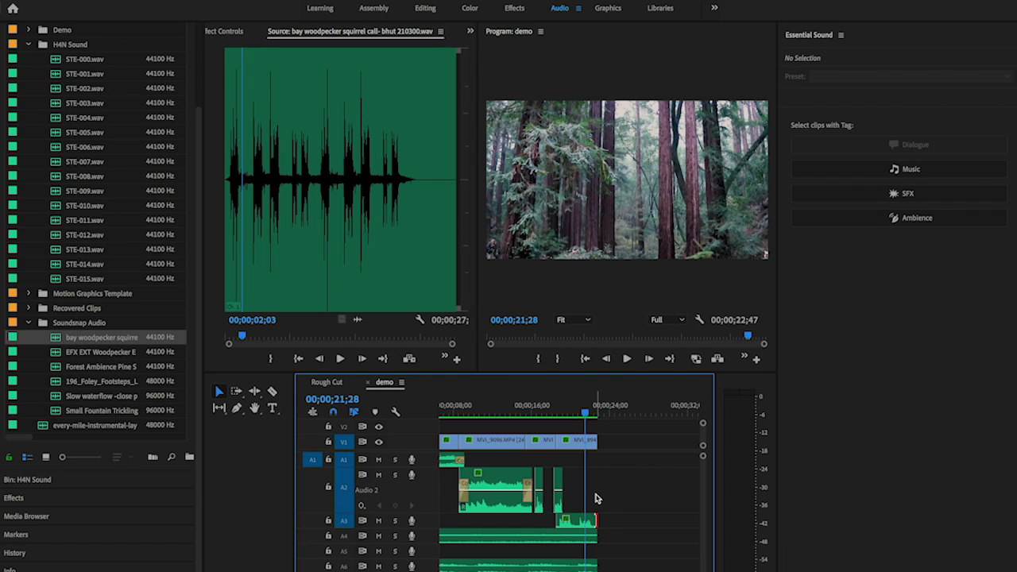
pyautogui.moveTo(585, 506)
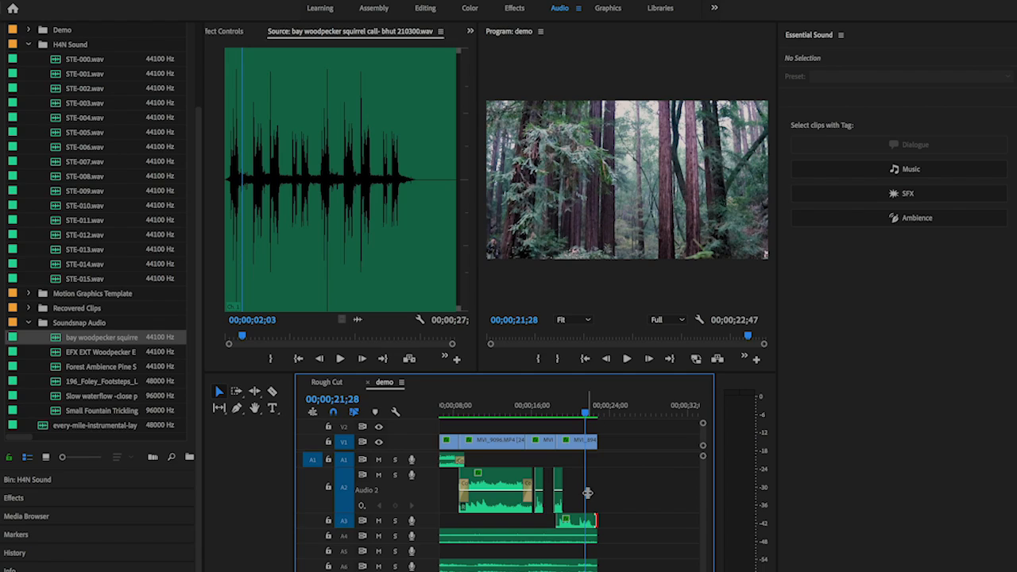
# - Add a Cross Dissolve to the last V1 clip's end and adjust its length
pyautogui.rightClick(592, 439)
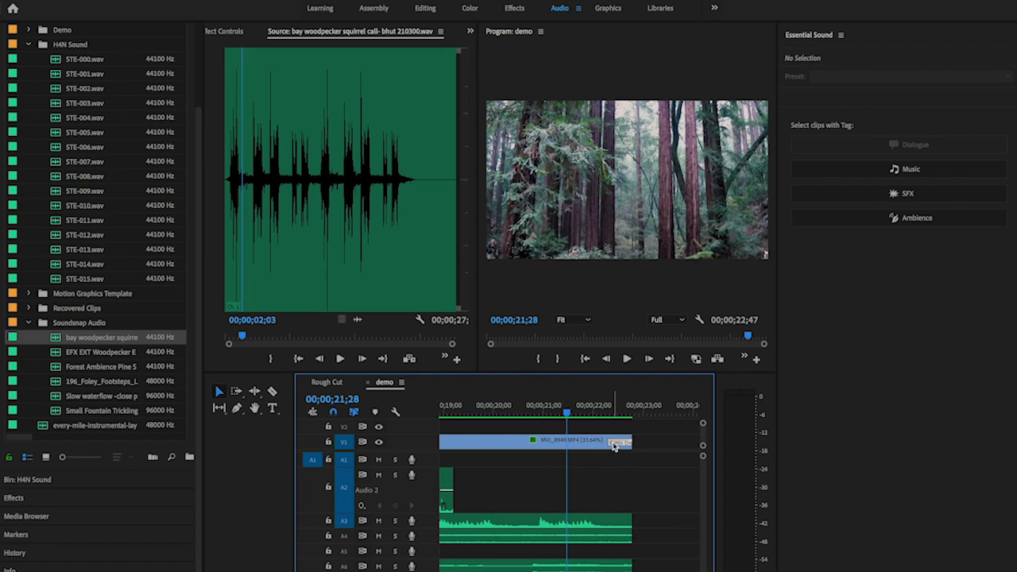
pyautogui.moveTo(613, 442); pyautogui.dragTo(554, 448)
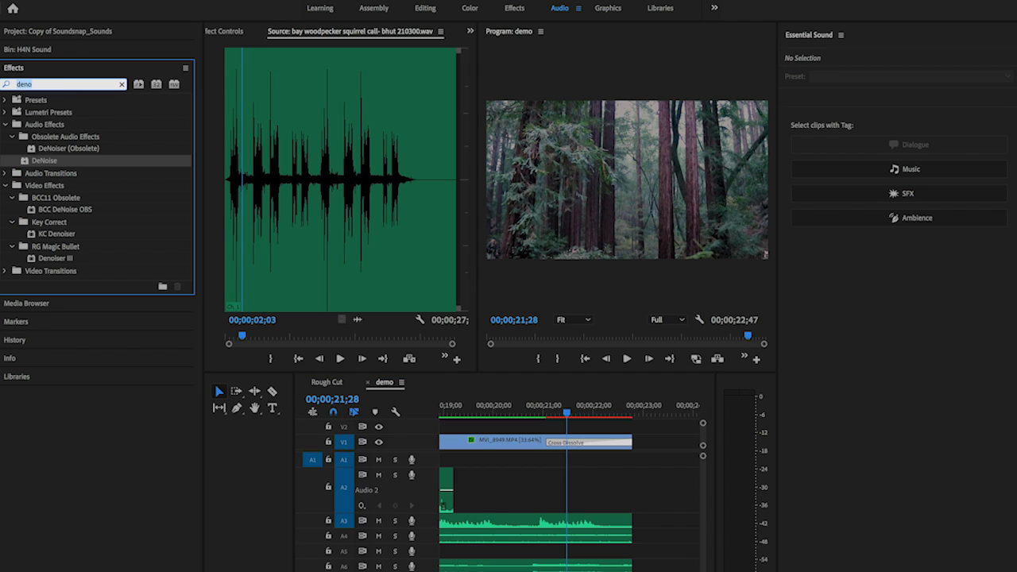
# - Drag the Exponential Fade audio transition onto the end of the A3 woodpecker clip
pyautogui.write('expone')
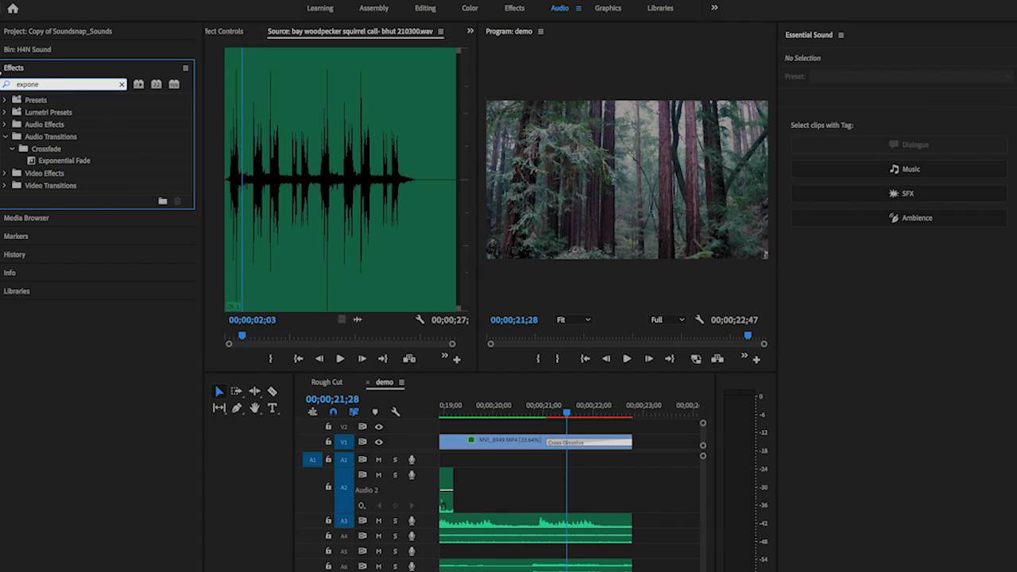
pyautogui.click(64, 160)
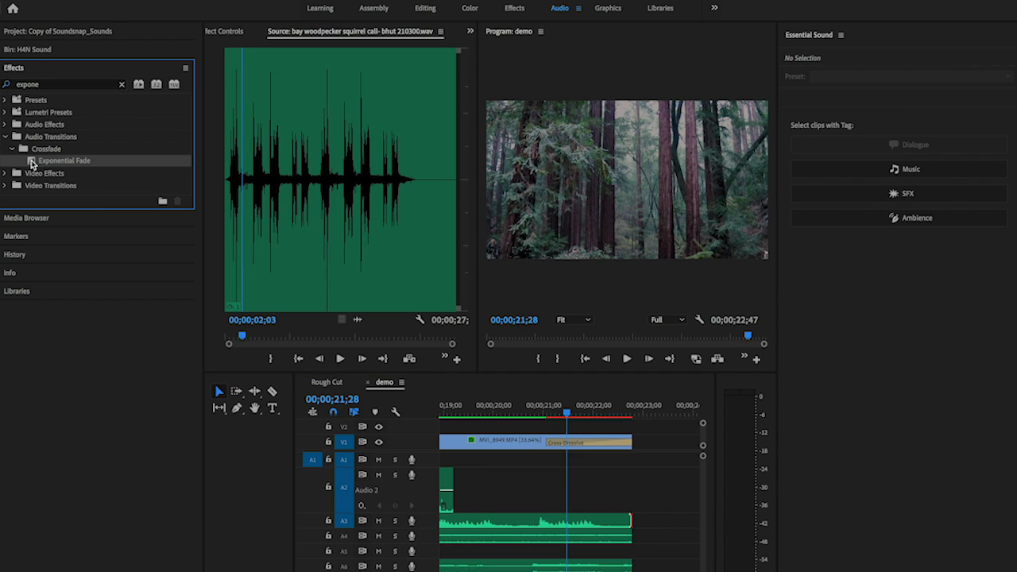
pyautogui.moveTo(64, 160); pyautogui.dragTo(604, 521)
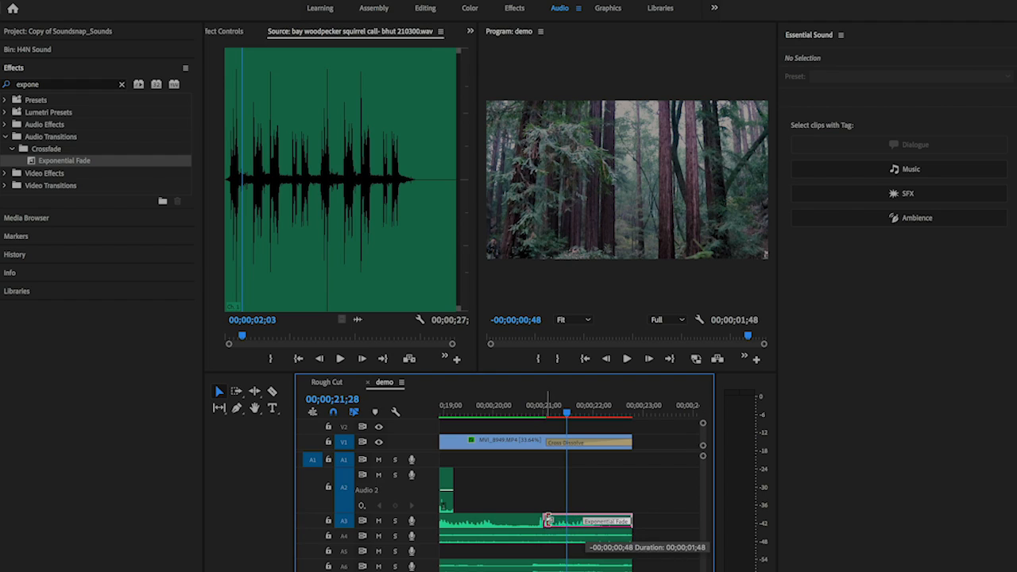
pyautogui.click(586, 521)
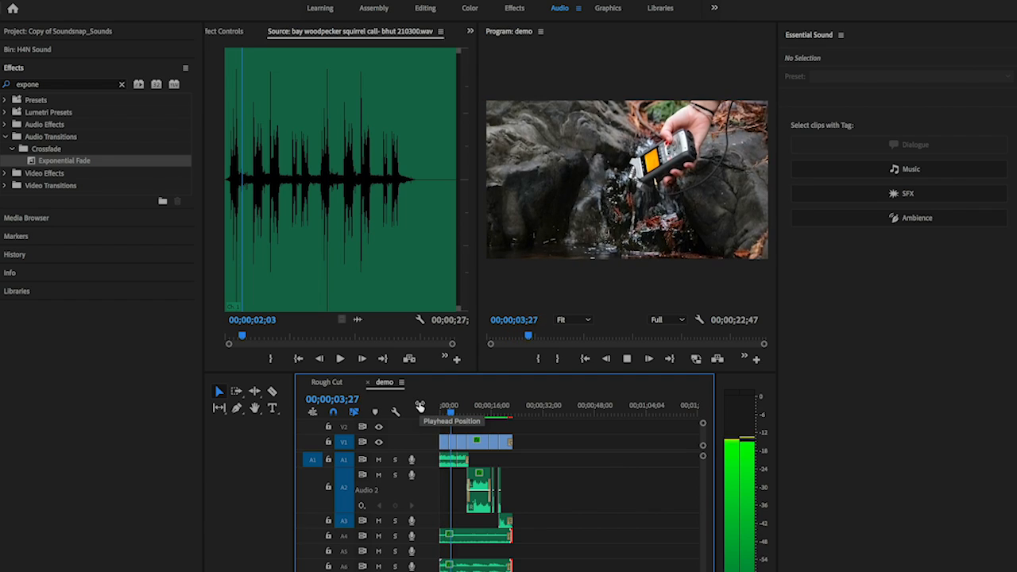
pyautogui.click(457, 411)
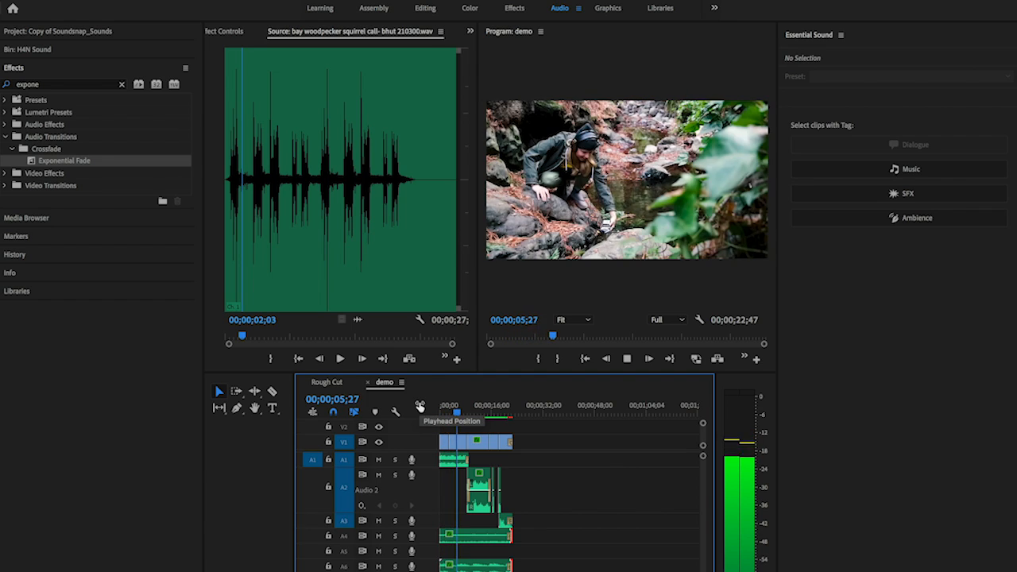